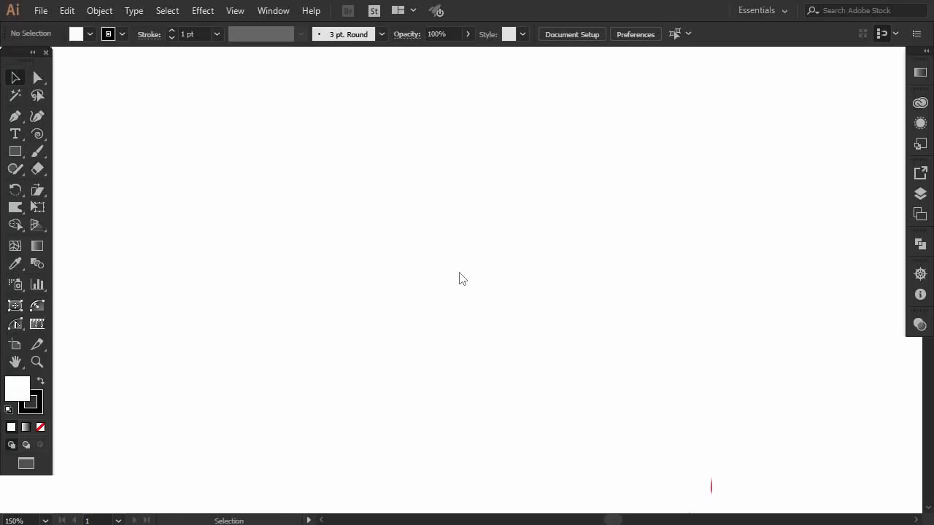
mouse_move(267, 230)
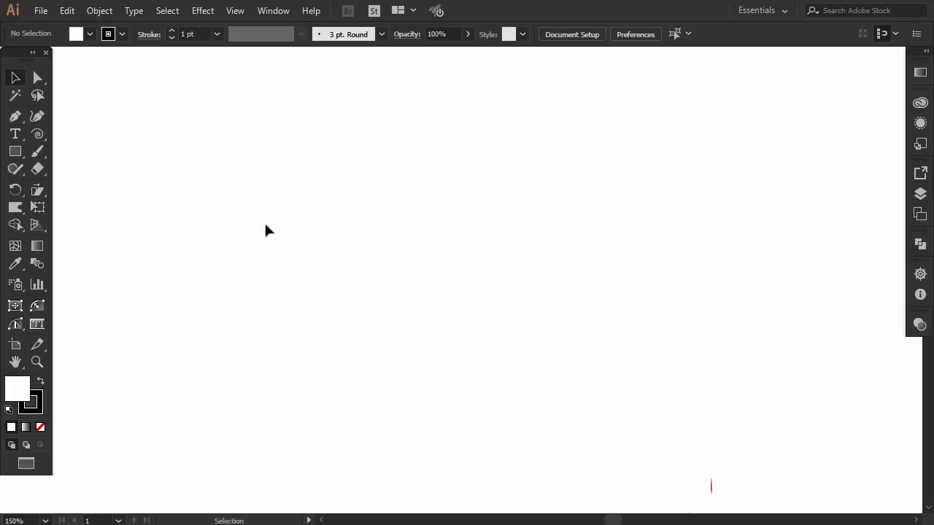
Create a 3-sided polygon triangle on the artboard with a 3 pt stroke
left_click(14, 151)
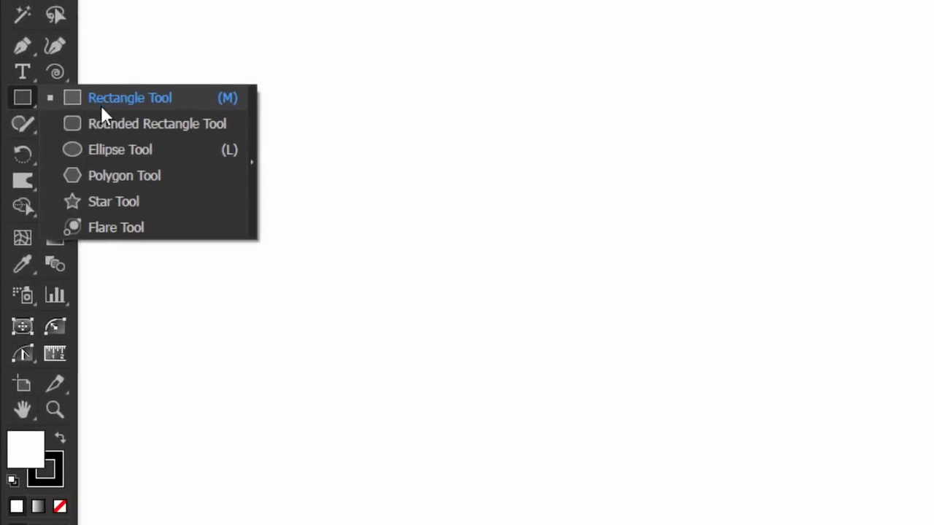
left_click(124, 175)
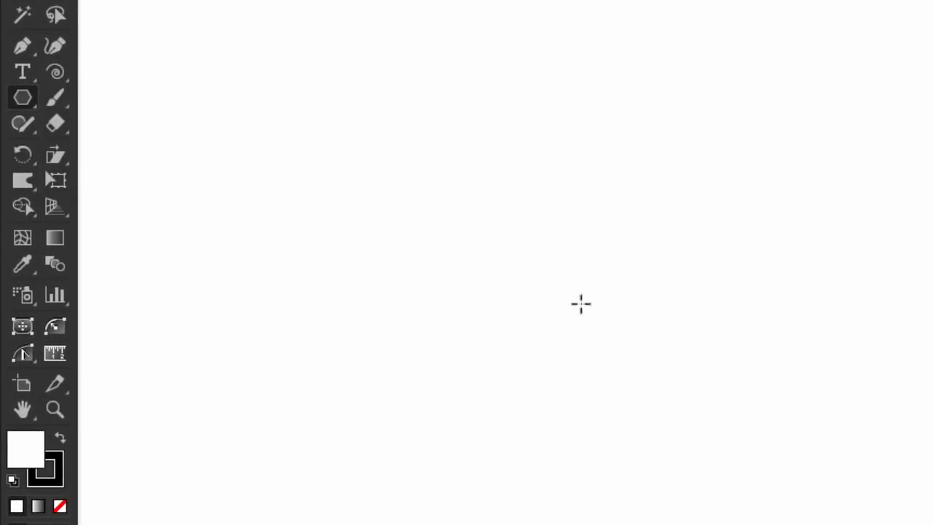
left_click(580, 304)
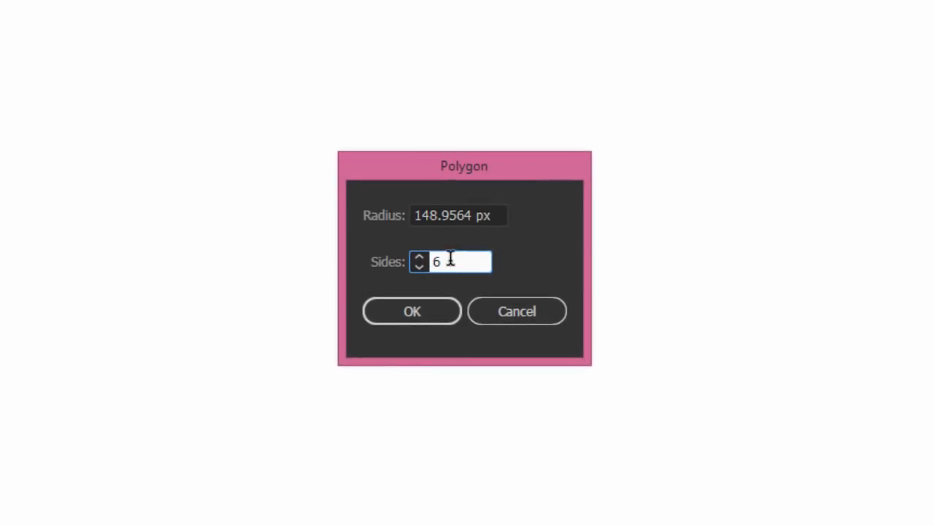
type("3")
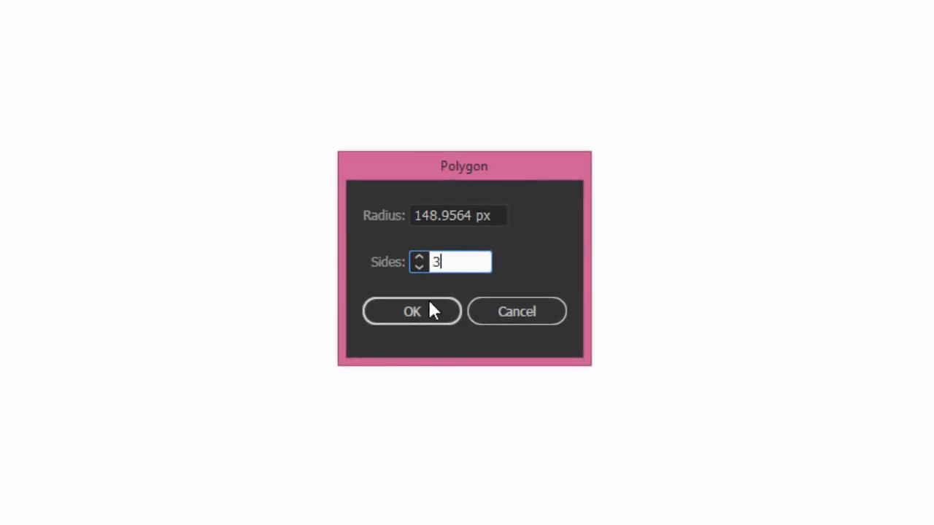
left_click(412, 312)
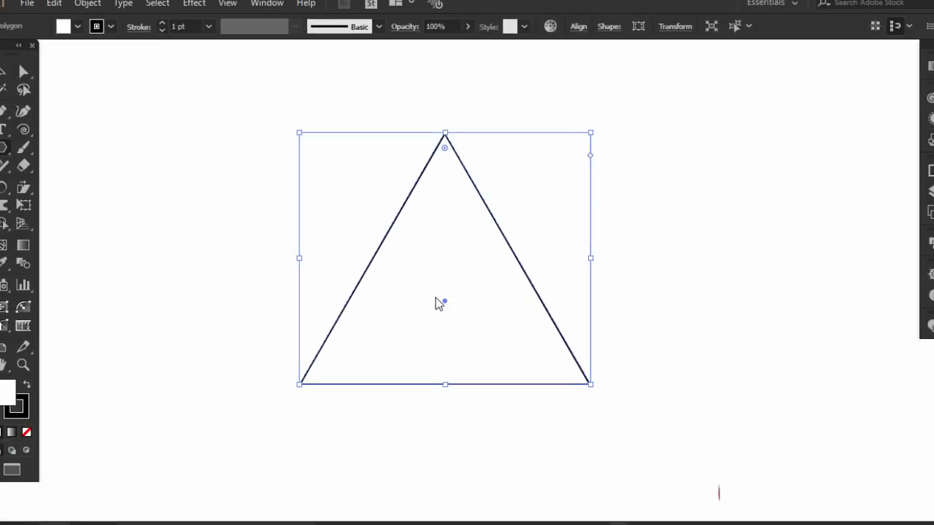
left_click(217, 34)
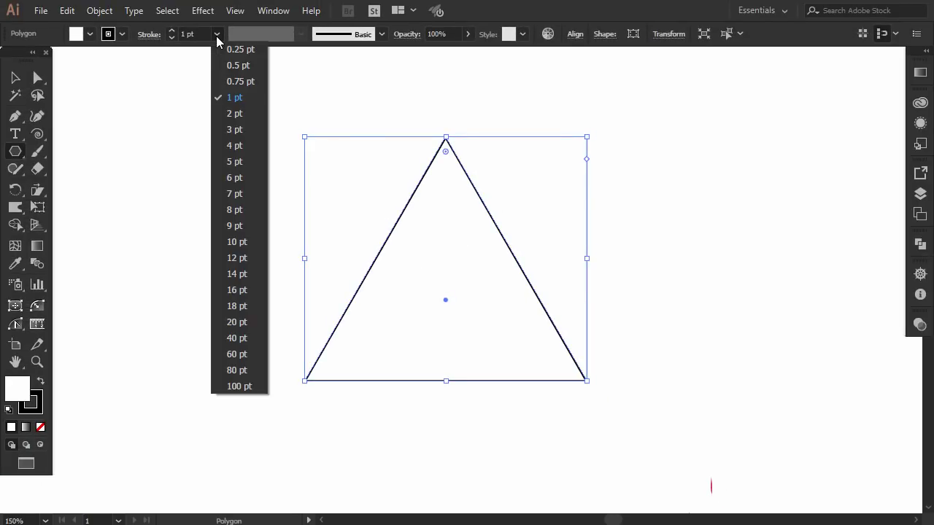
left_click(235, 129)
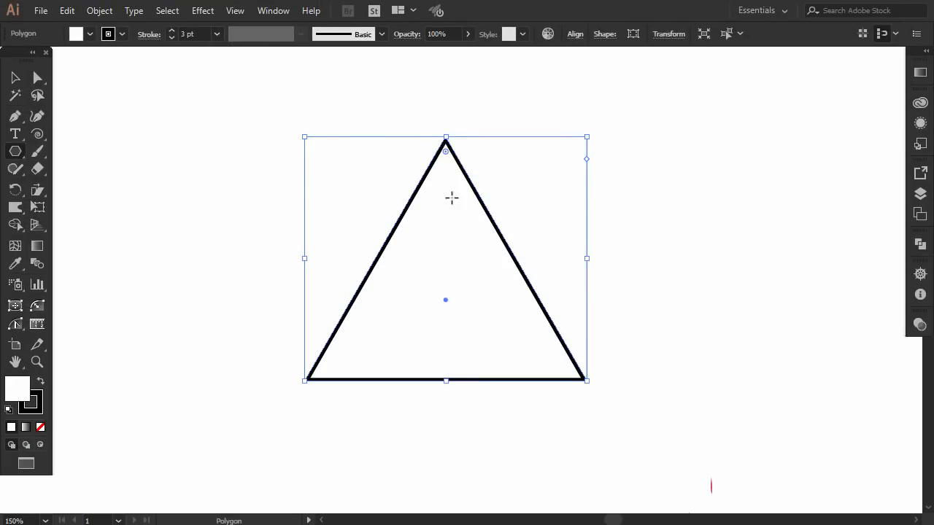
left_click(16, 78)
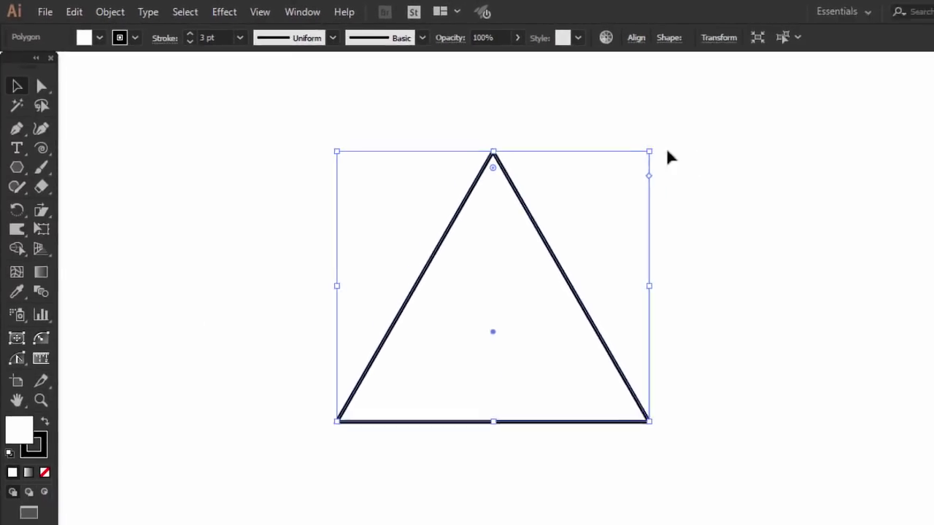
Shrink the triangle, duplicate it to the right, and enlarge the copy into the taller peak
left_click_drag(648, 151, 562, 167)
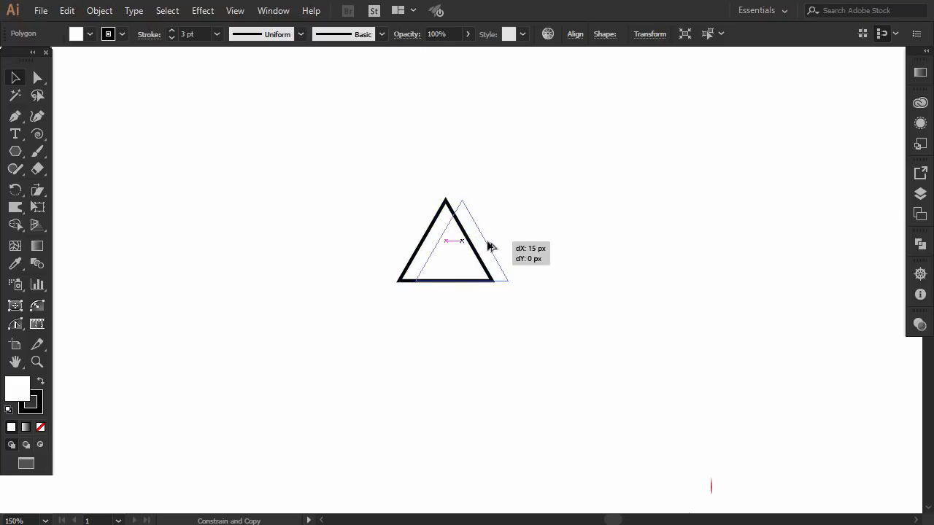
left_click_drag(446, 241, 495, 241)
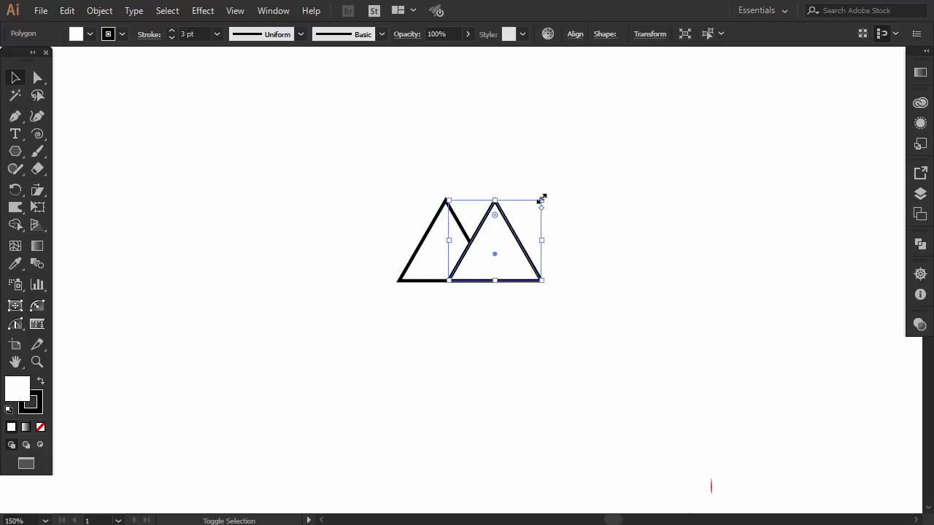
left_click_drag(542, 198, 586, 138)
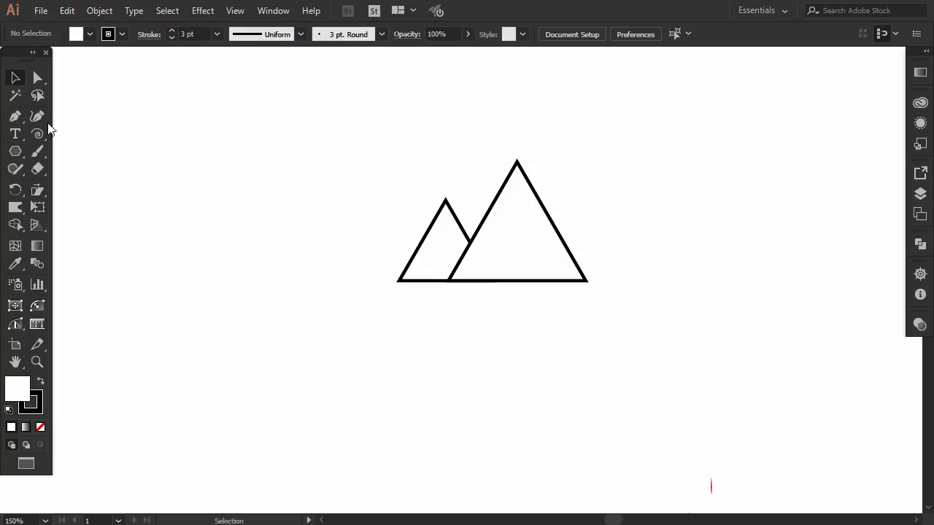
Draw zigzag ridge lines and delete the small peak's edge inside the big mountain
left_click(15, 116)
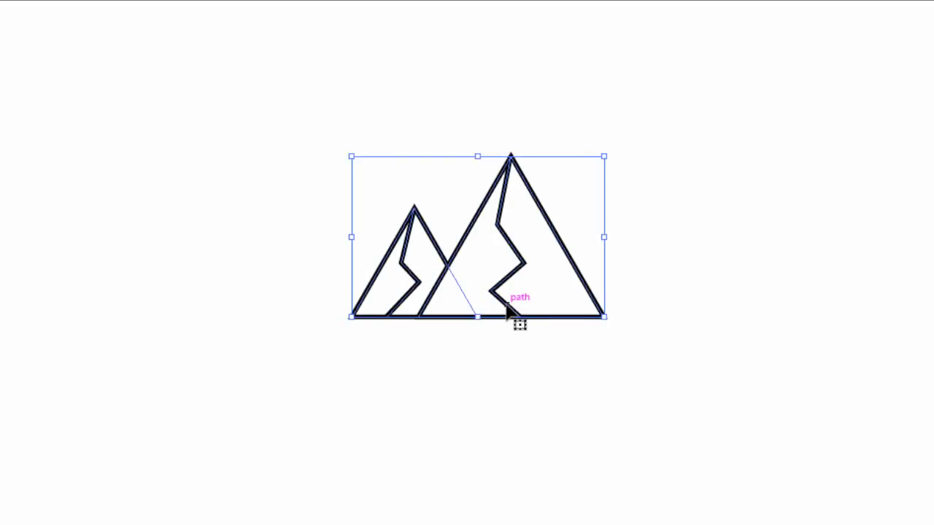
left_click_drag(510, 314, 430, 346)
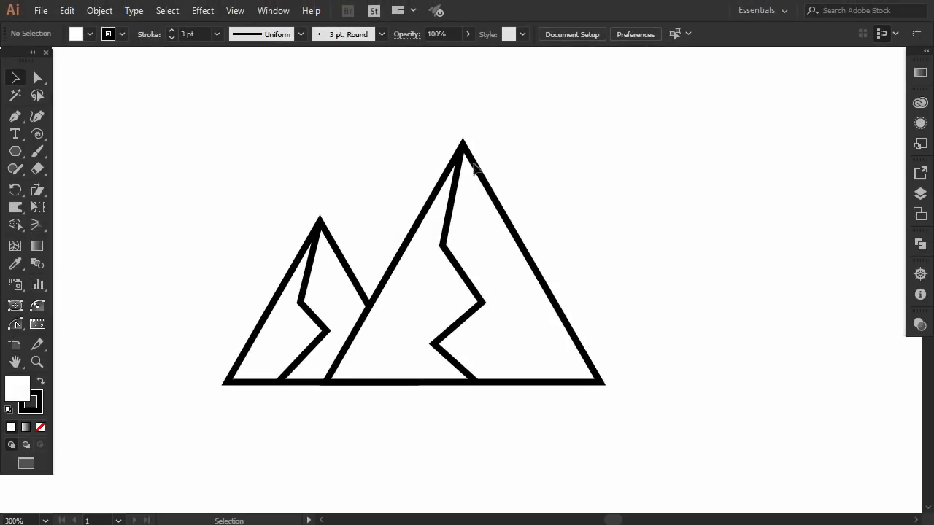
Draw a short horizontal stripe below the big peak and copy stripes down the face
left_click(14, 116)
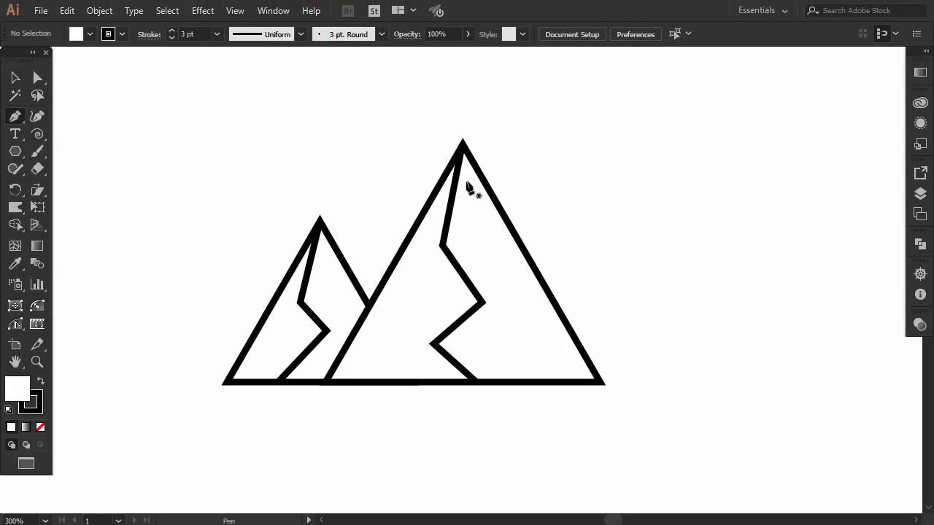
left_click(458, 166)
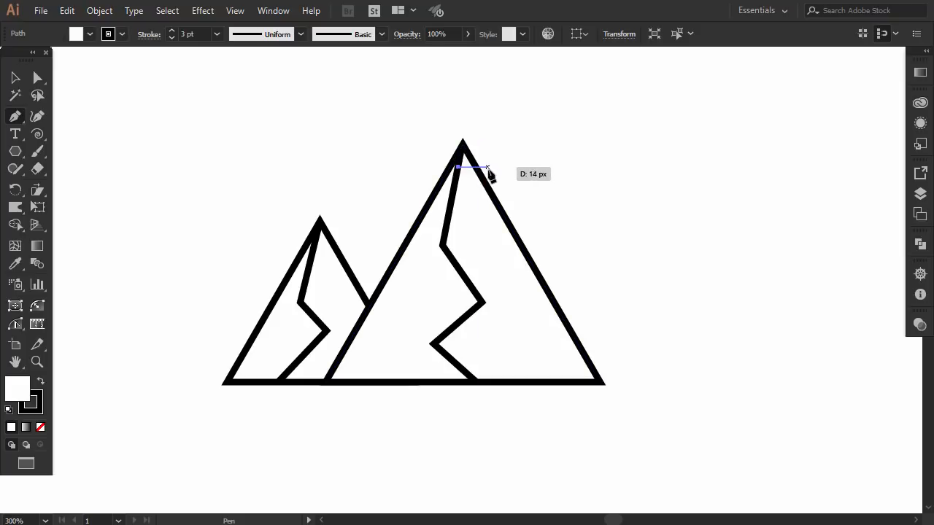
left_click(15, 78)
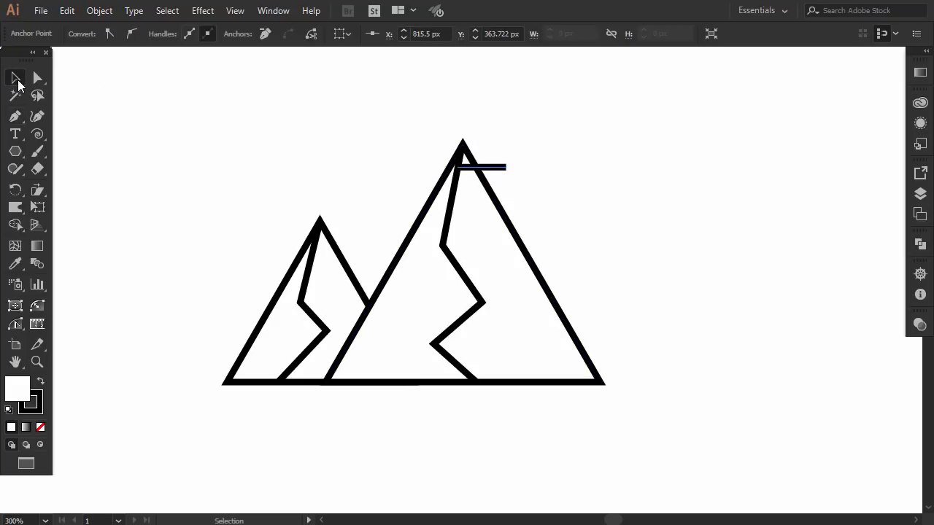
left_click_drag(479, 165, 485, 180)
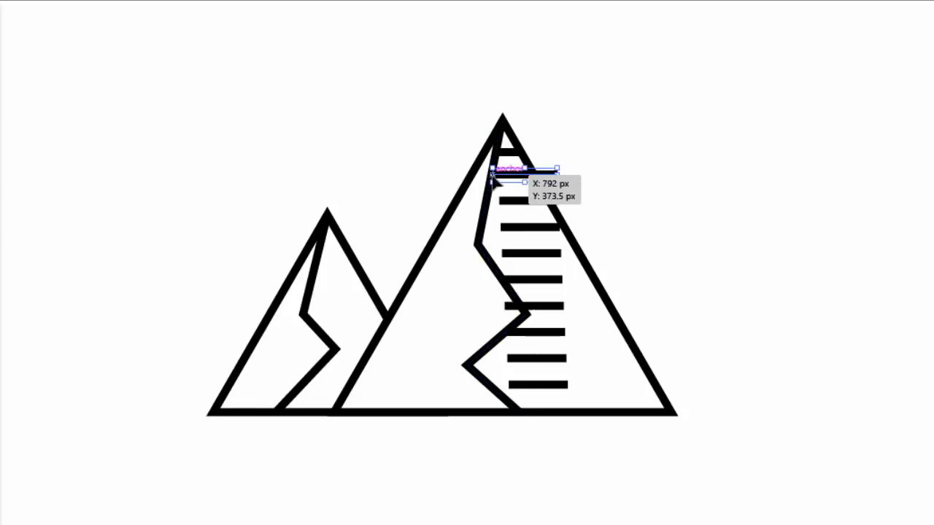
left_click_drag(524, 182, 543, 198)
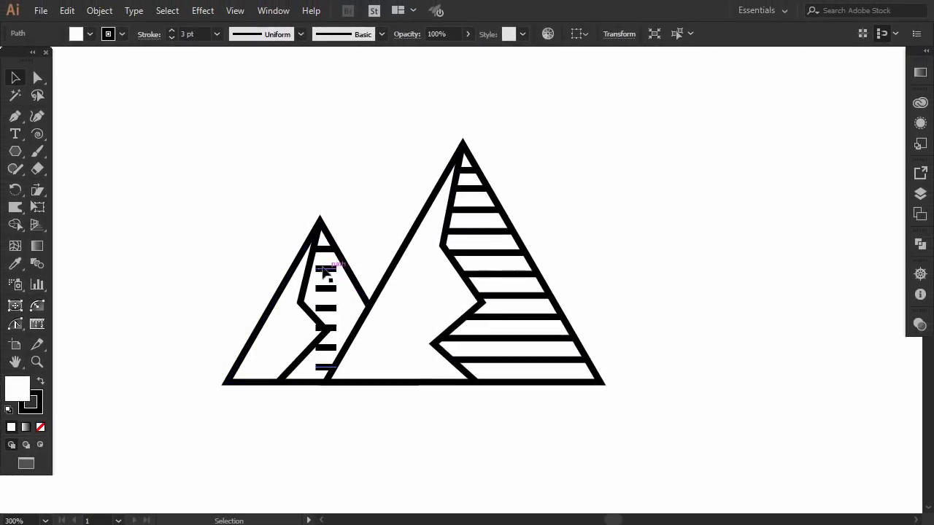
mouse_move(337, 294)
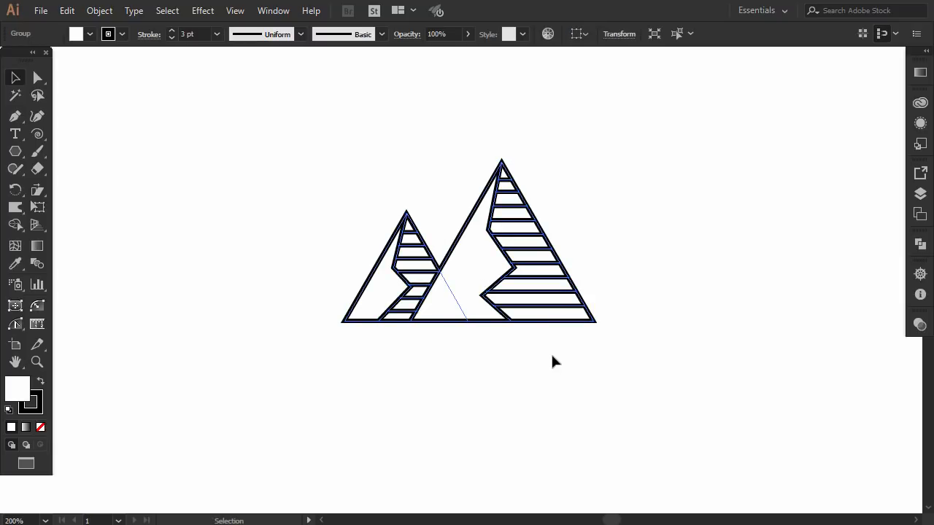
Draw a long horizontal ground line beneath the mountains with the Pen Tool
left_click(15, 115)
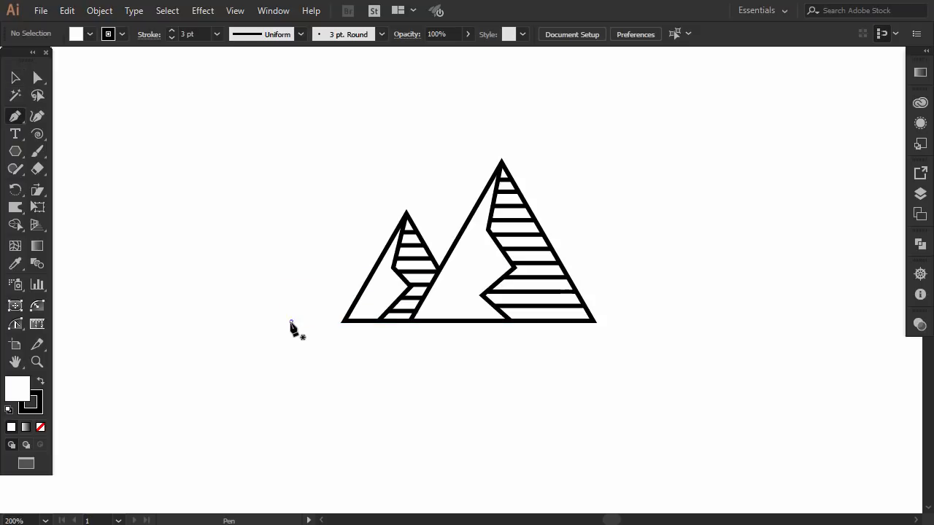
left_click(641, 321)
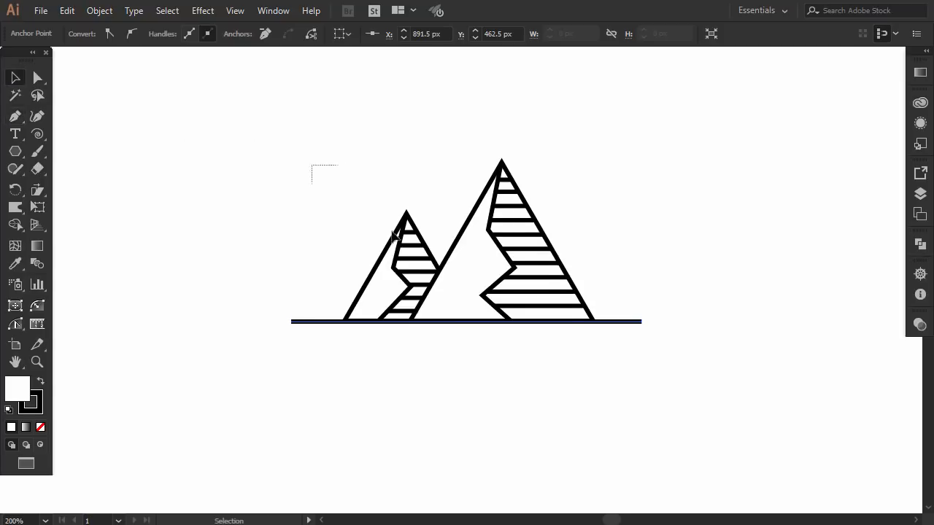
left_click(500, 40)
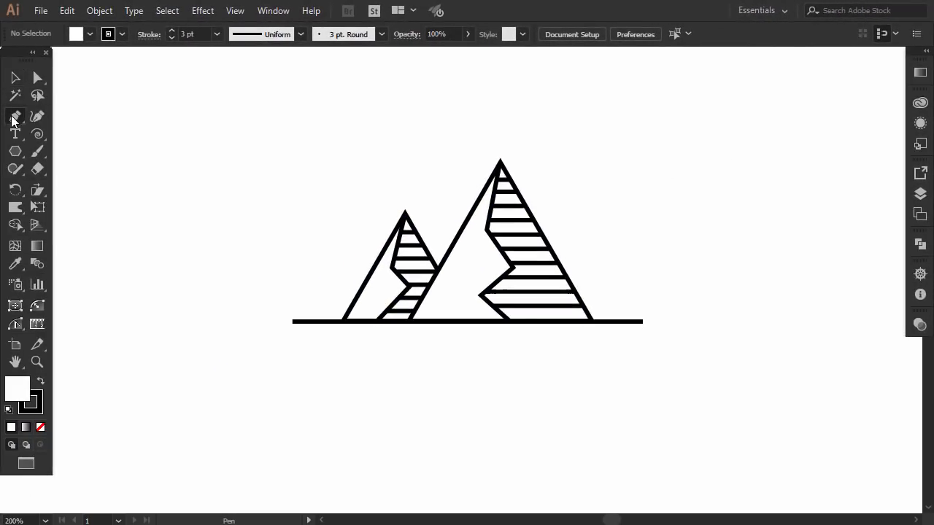
mouse_move(317, 328)
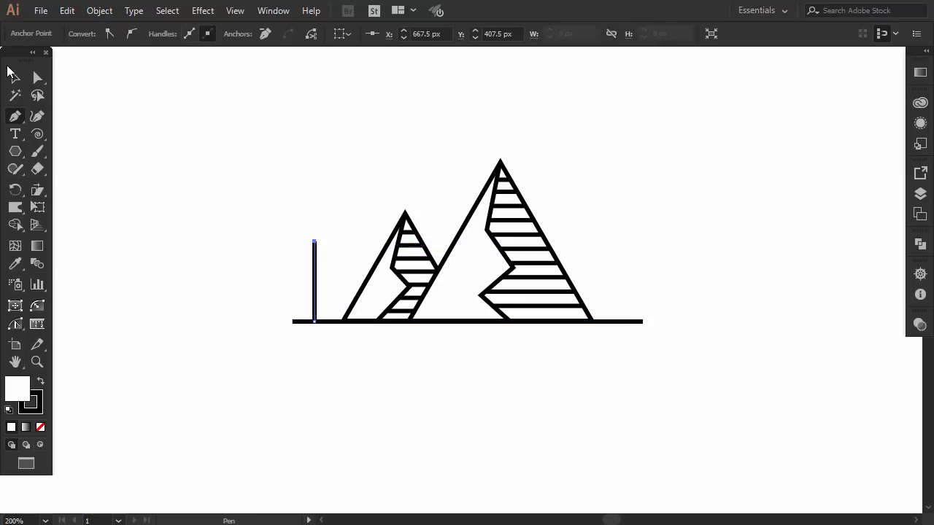
Make a small triangle and stack smaller copies up the trunk as pine tiers
left_click(15, 78)
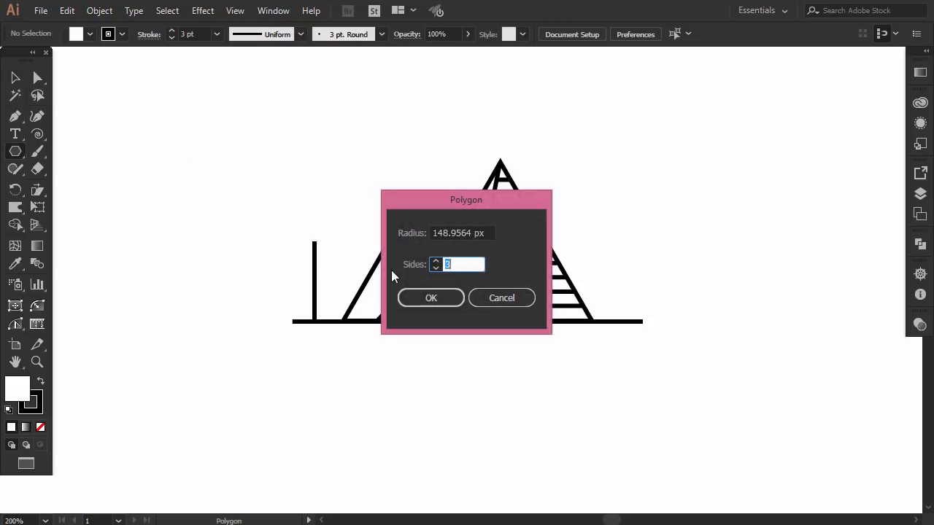
left_click(431, 298)
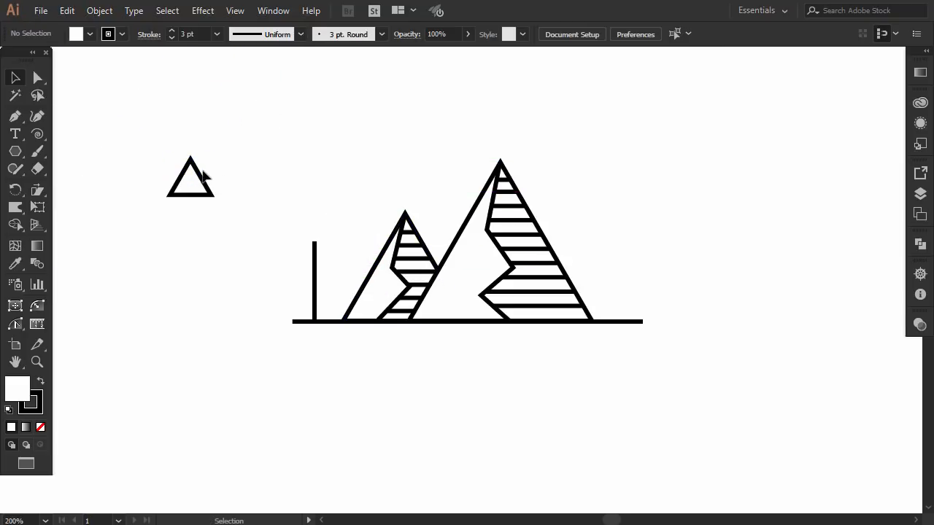
left_click_drag(189, 175, 317, 288)
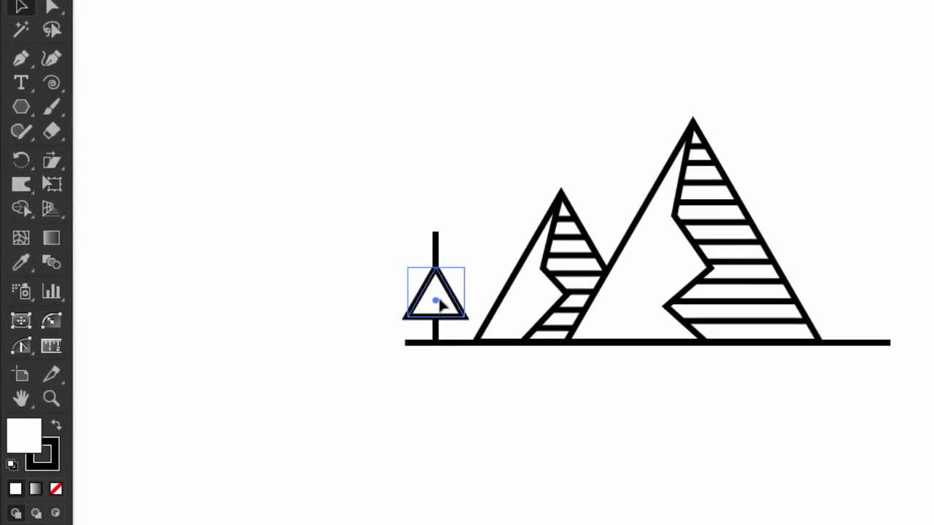
left_click_drag(436, 299, 433, 292)
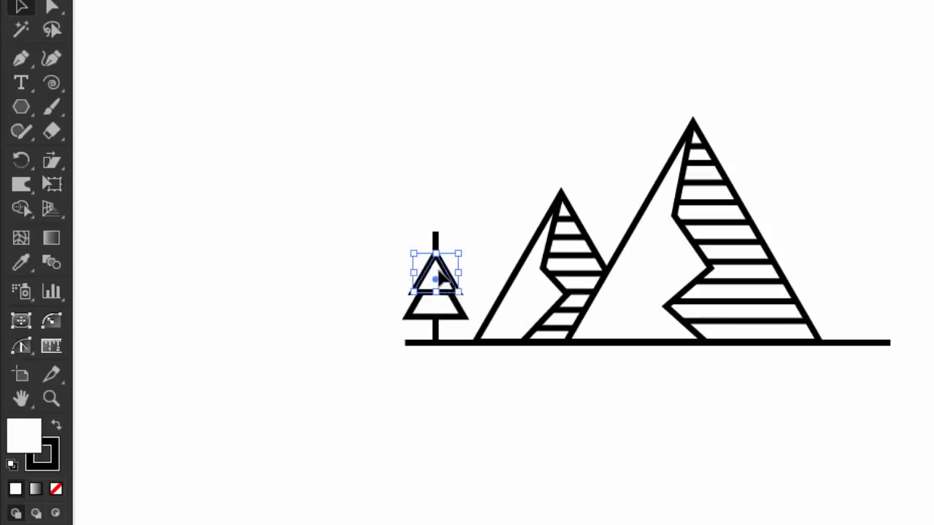
left_click_drag(436, 279, 436, 262)
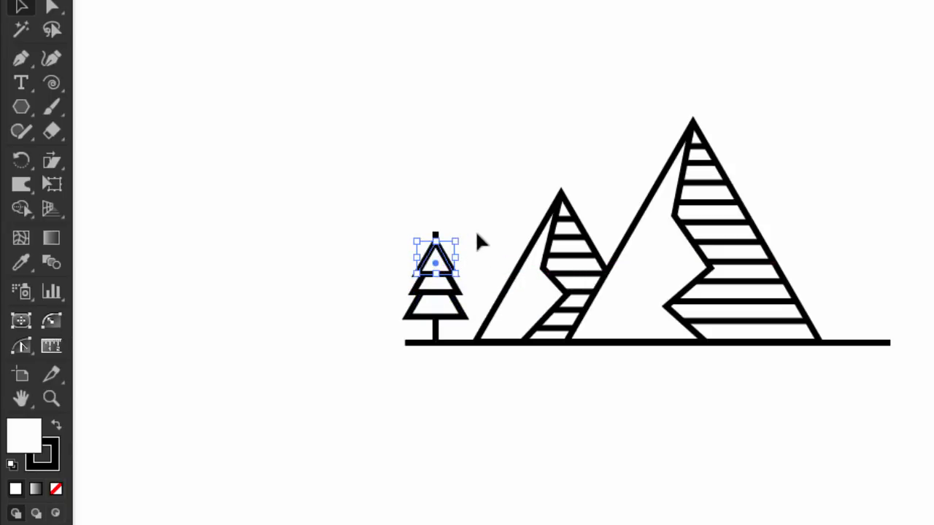
left_click_drag(436, 259, 435, 255)
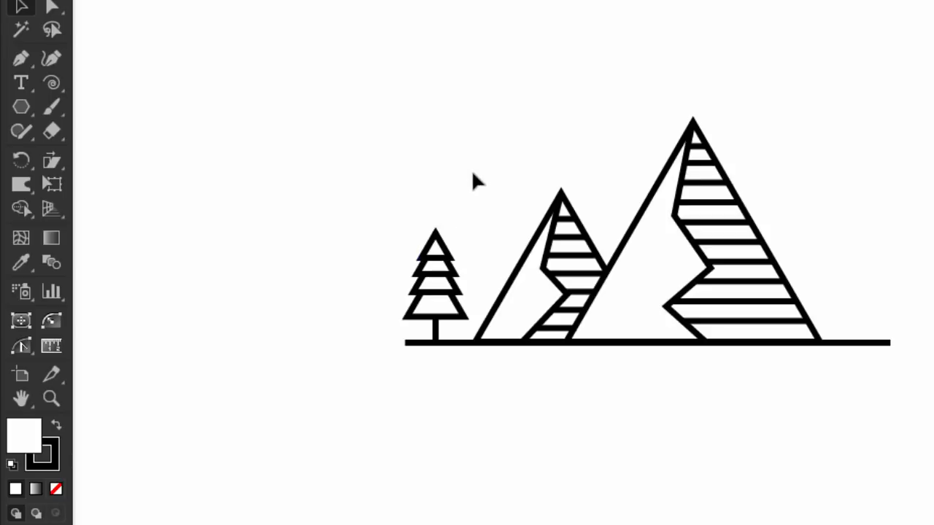
mouse_move(427, 240)
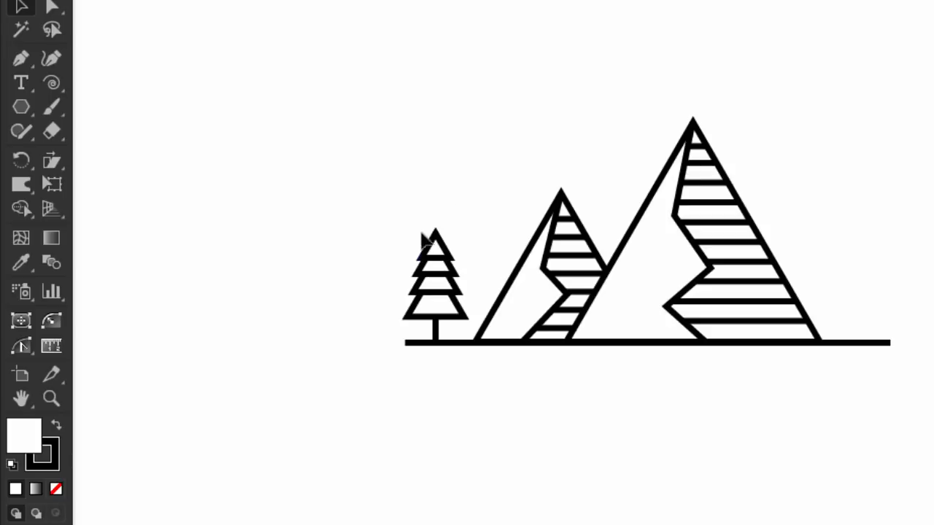
Select the finished pine tree for duplicating
left_click(434, 285)
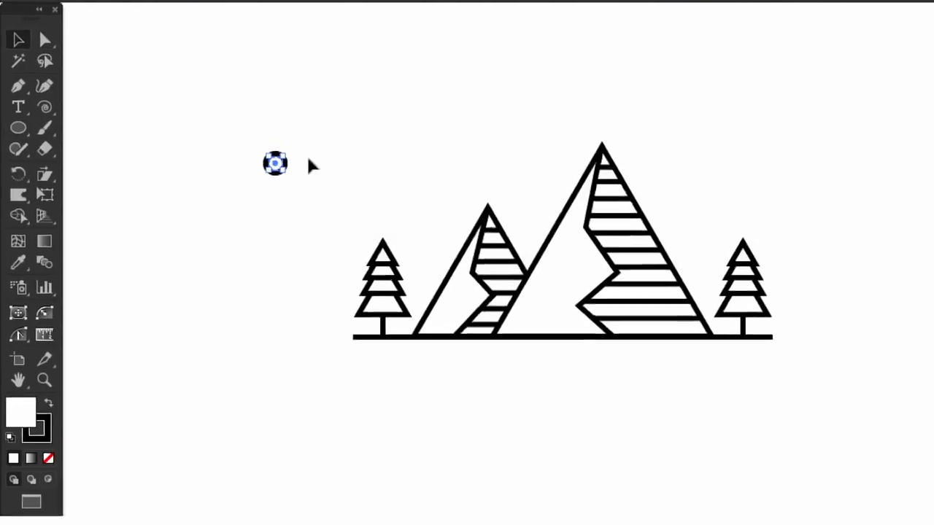
Add a small four-pointed star beside the ring and round its corners
left_click(18, 128)
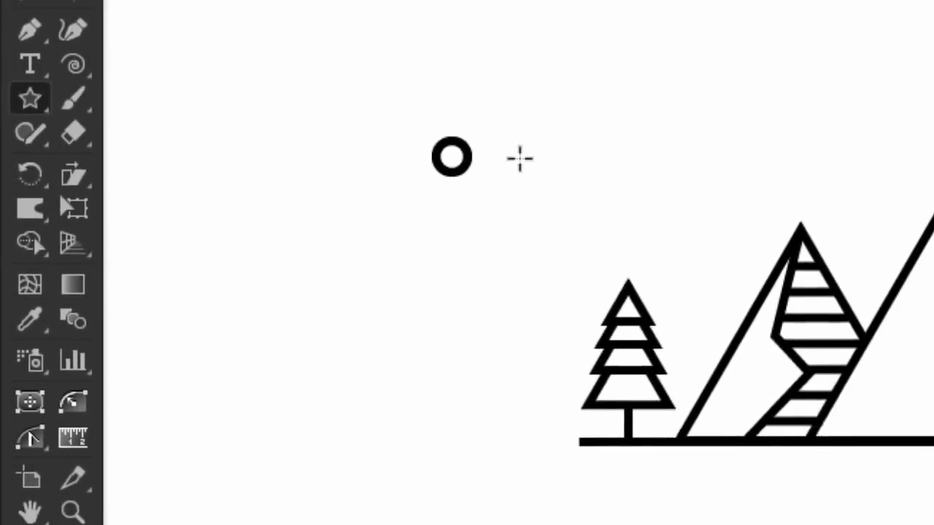
left_click(519, 158)
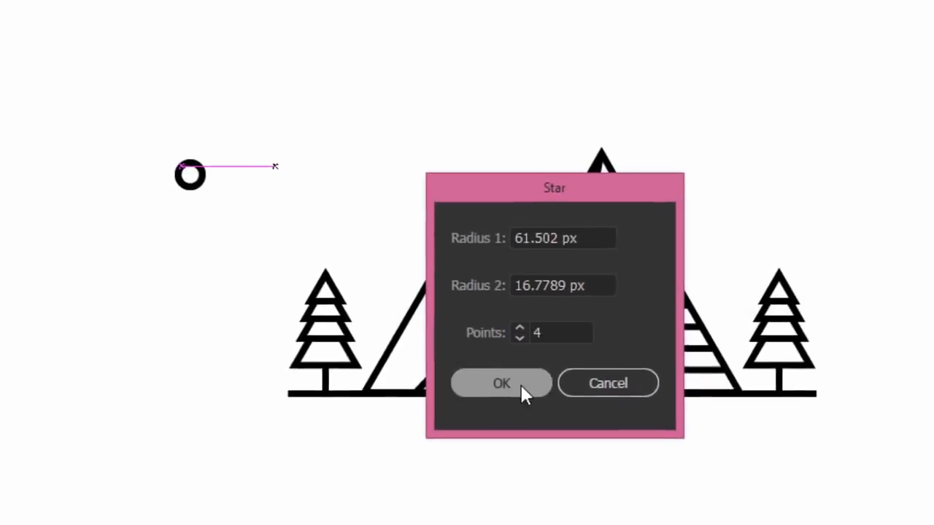
left_click(500, 383)
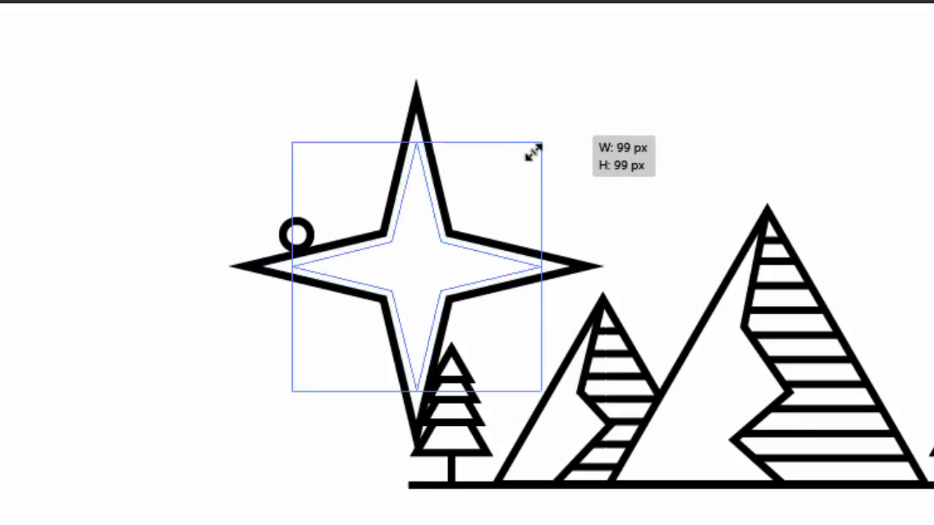
left_click_drag(532, 149, 460, 226)
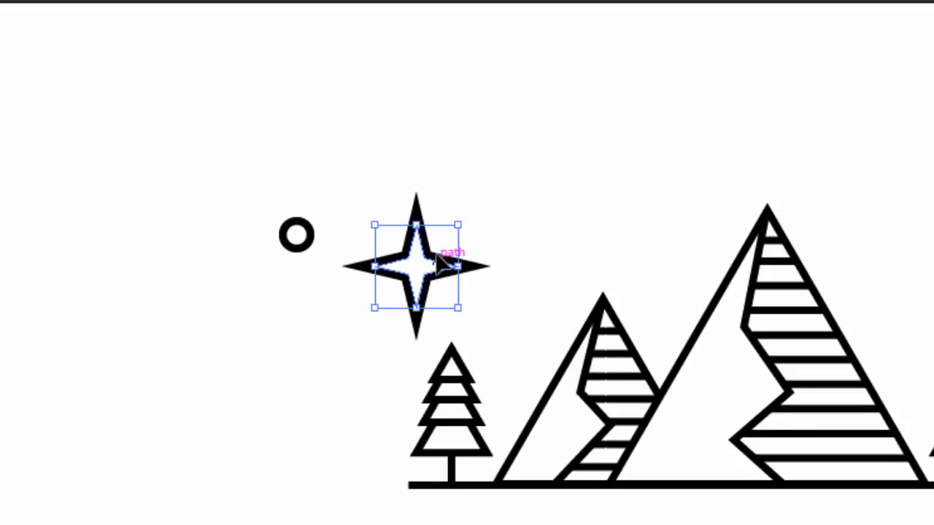
left_click_drag(458, 224, 445, 193)
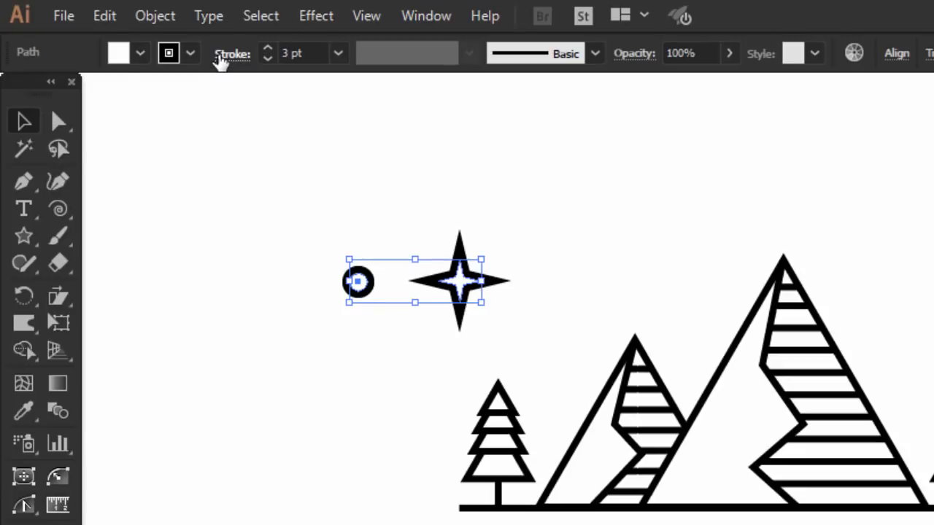
left_click(232, 53)
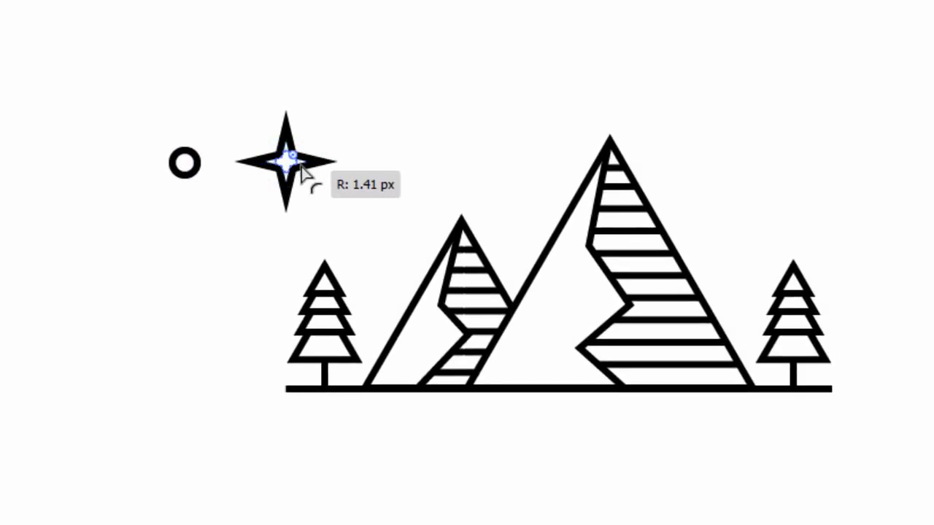
left_click_drag(290, 159, 301, 140)
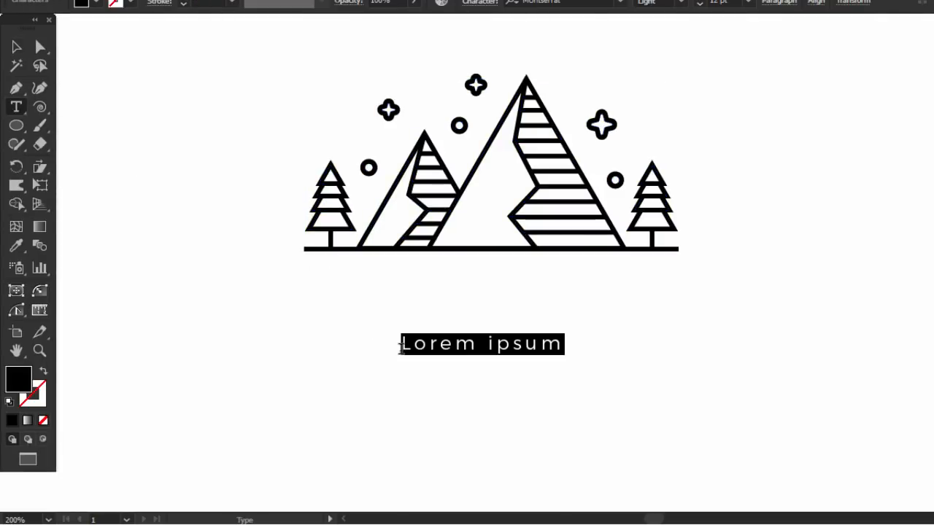
Type 'MOUNTAINS', enlarge the title under the scene, and reposition the artwork above
type("MOUN")
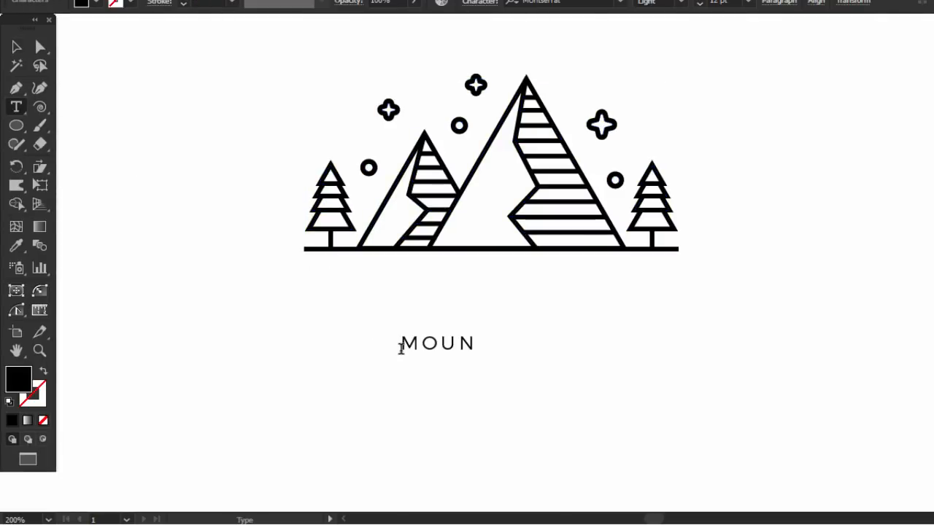
type("TAINS")
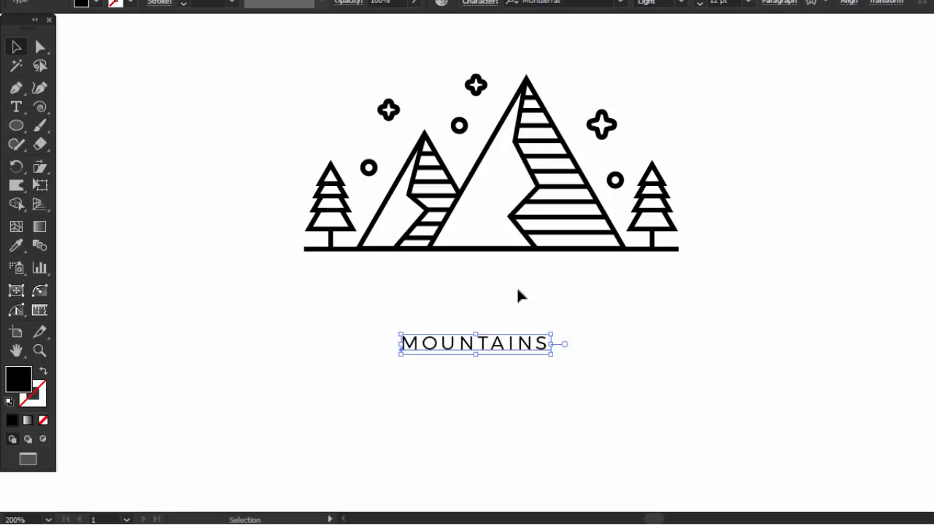
left_click_drag(552, 357, 688, 374)
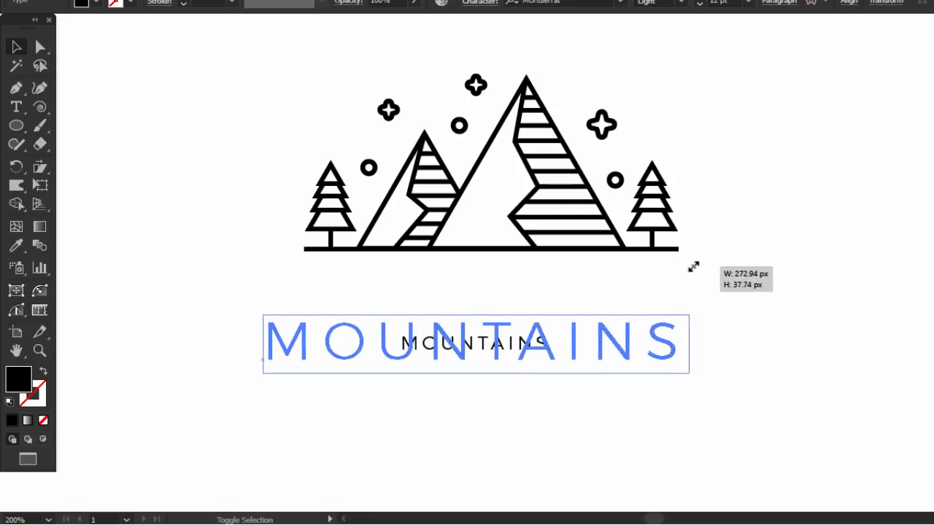
left_click_drag(474, 343, 482, 327)
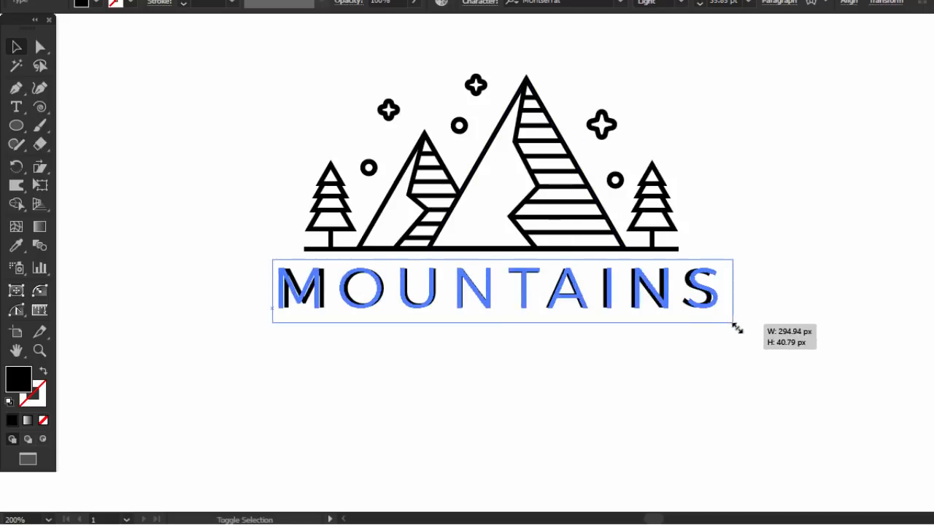
left_click(664, 346)
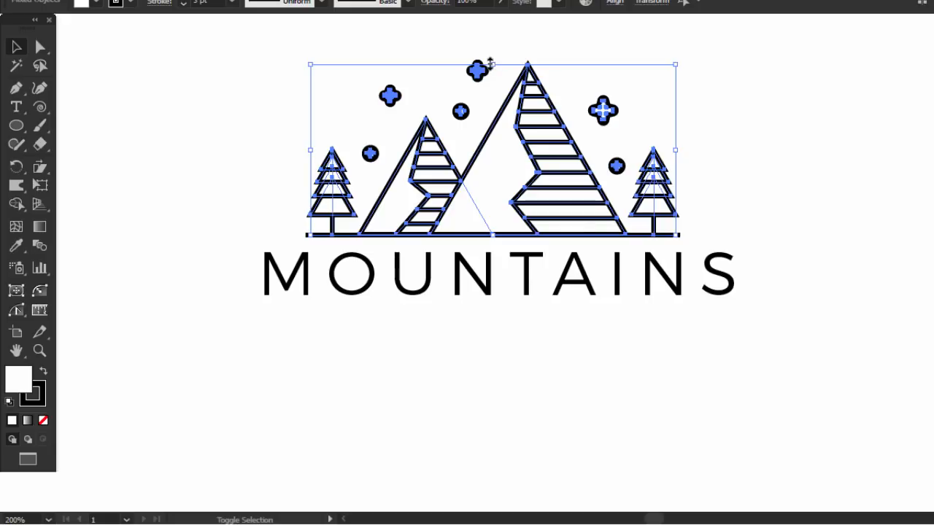
left_click(517, 46)
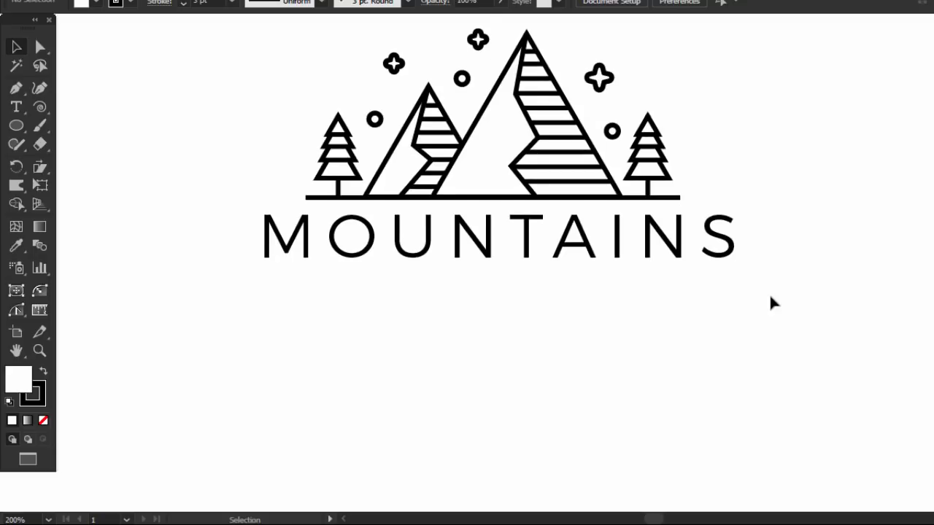
Draw a long narrow rectangle below the title and a circle at its left end
left_click(16, 125)
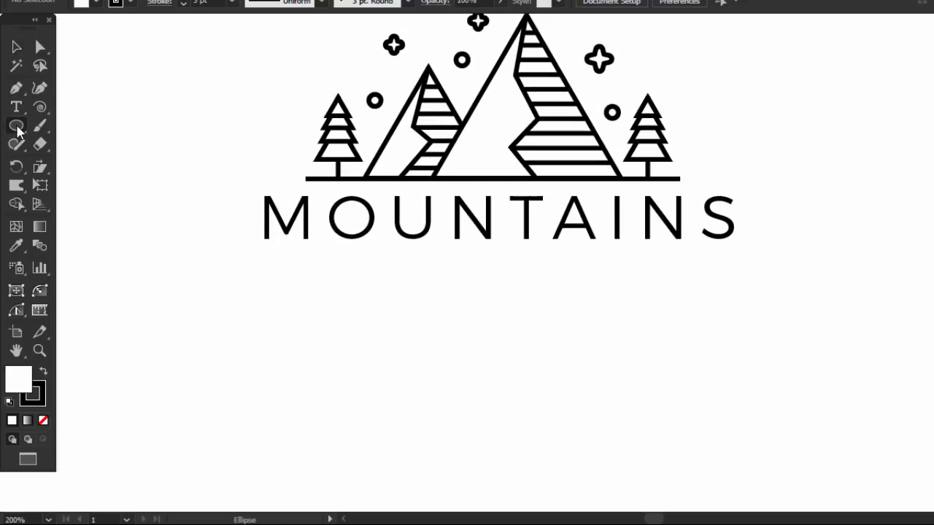
left_click_drag(434, 114, 427, 317)
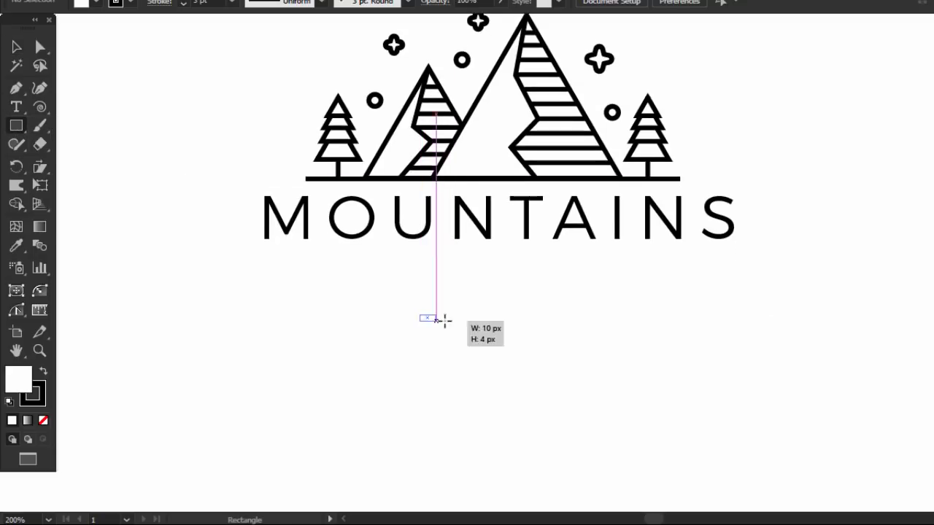
left_click_drag(422, 318, 546, 344)
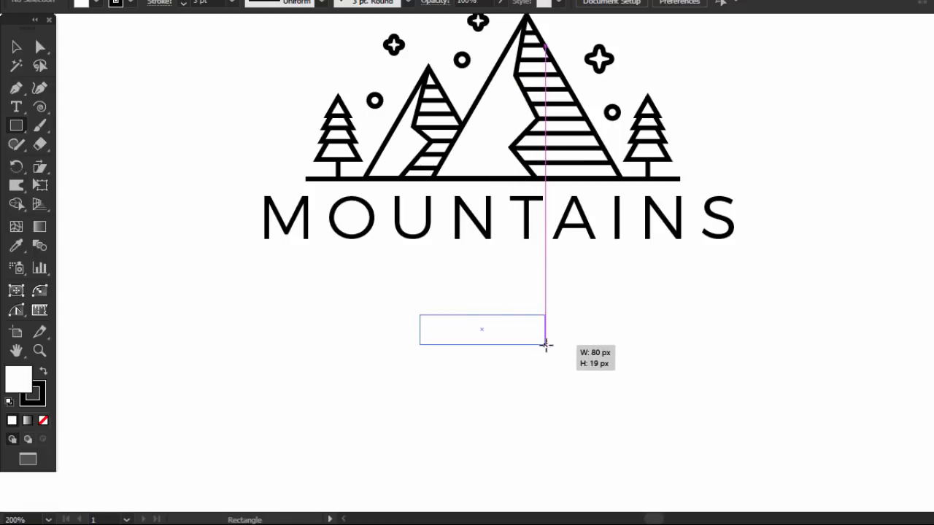
left_click_drag(544, 343, 555, 346)
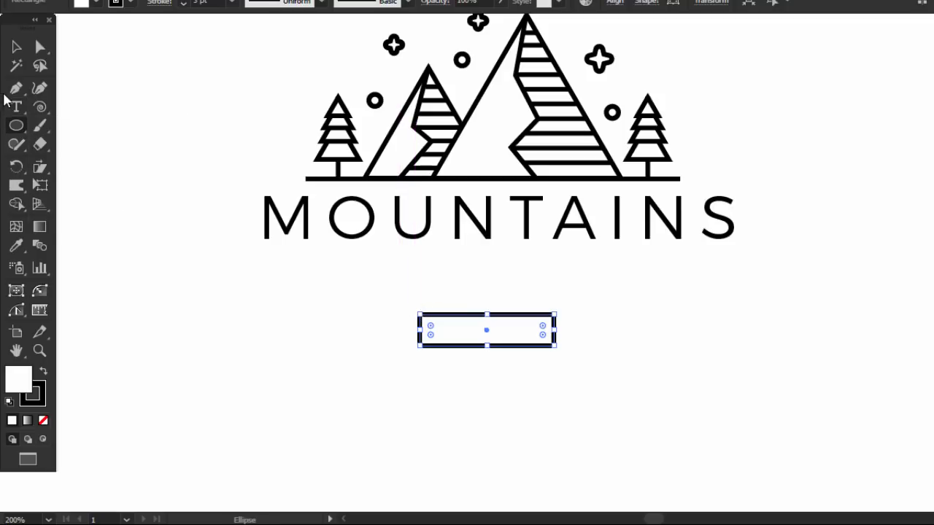
left_click(254, 248)
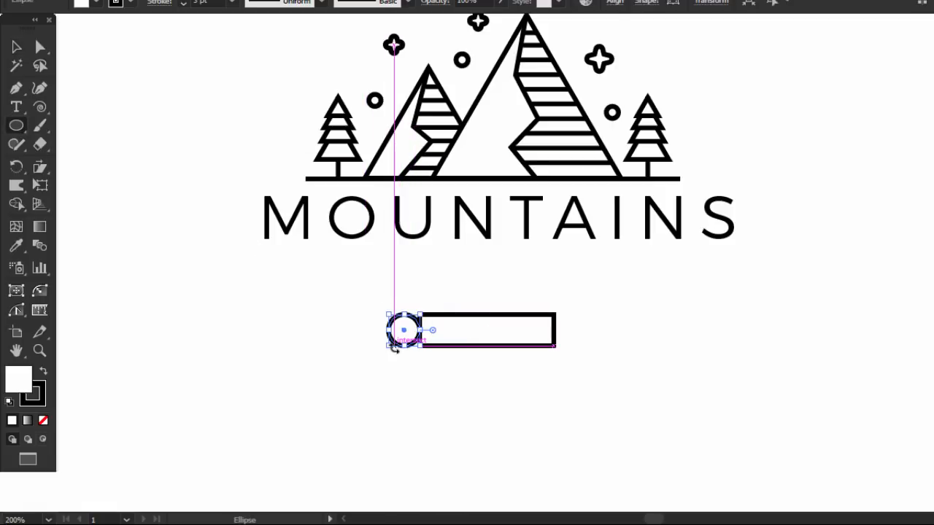
left_click_drag(403, 330, 569, 315)
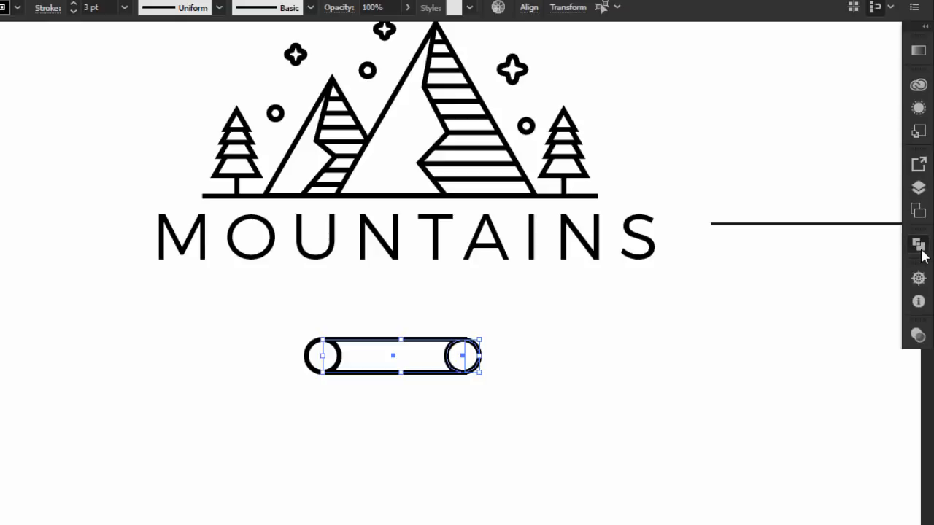
Cross the two ringed log shapes and send one log backward behind the other
left_click(918, 244)
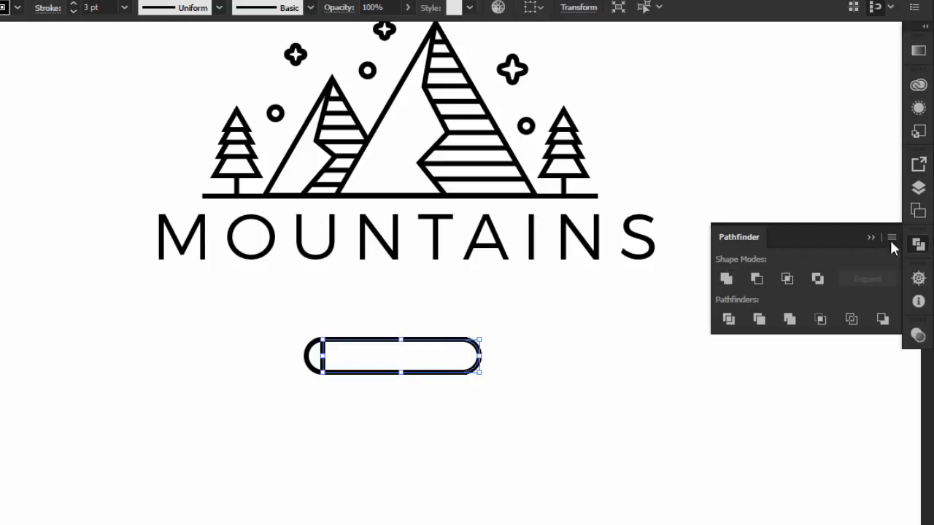
right_click(393, 356)
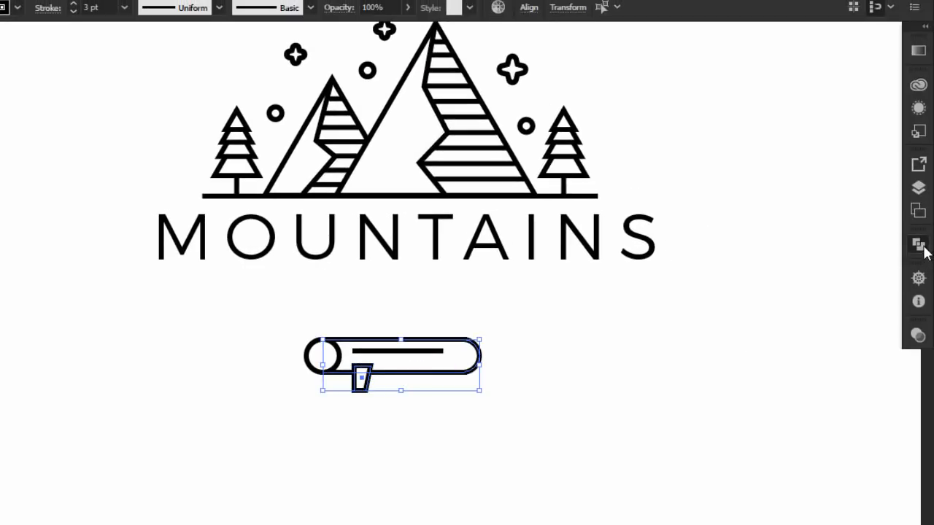
left_click(917, 244)
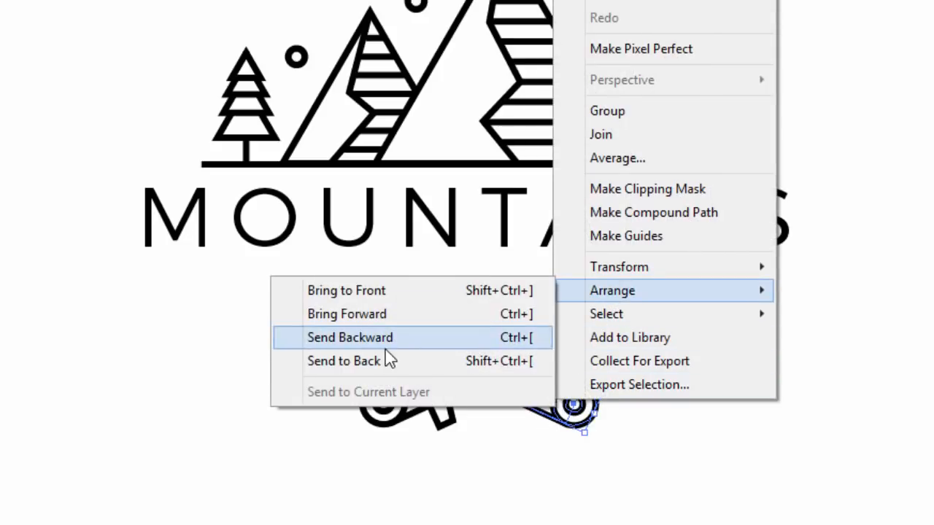
left_click(350, 336)
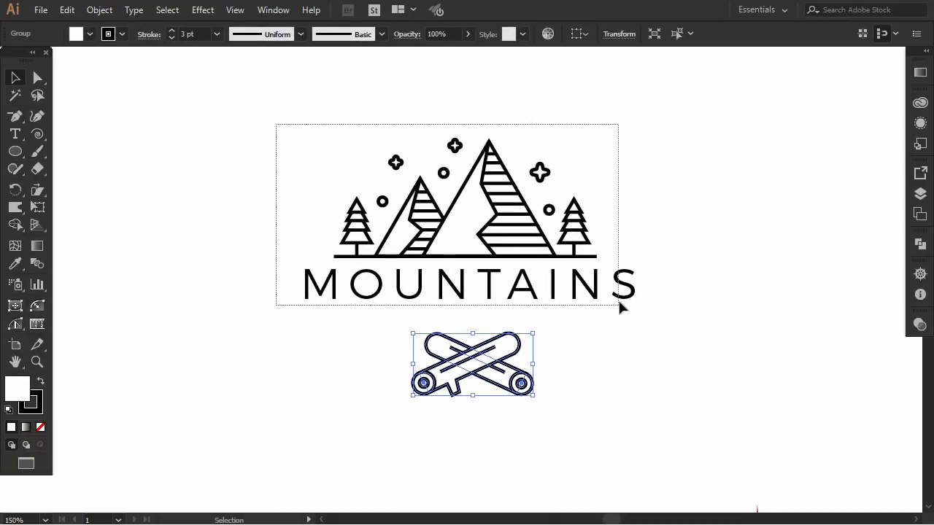
Scale the crossed log group down slightly, then deselect it
left_click(489, 204)
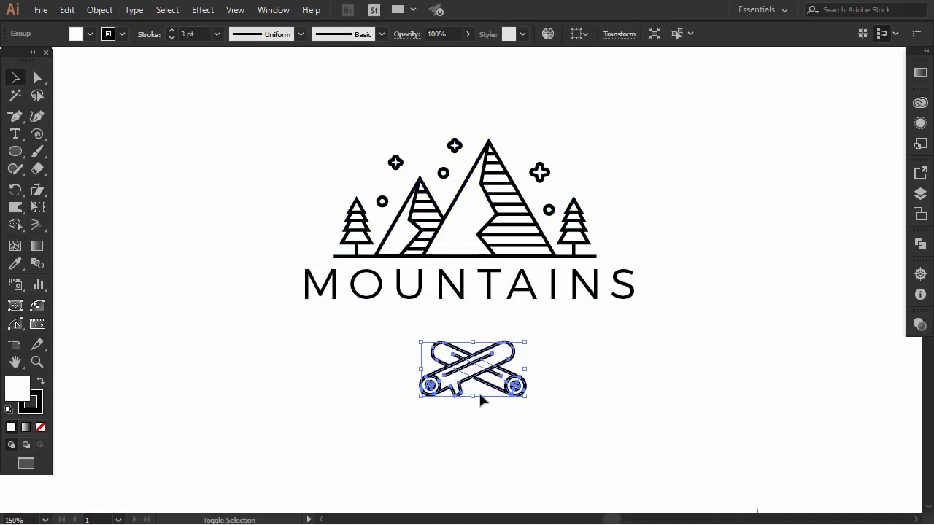
left_click(274, 305)
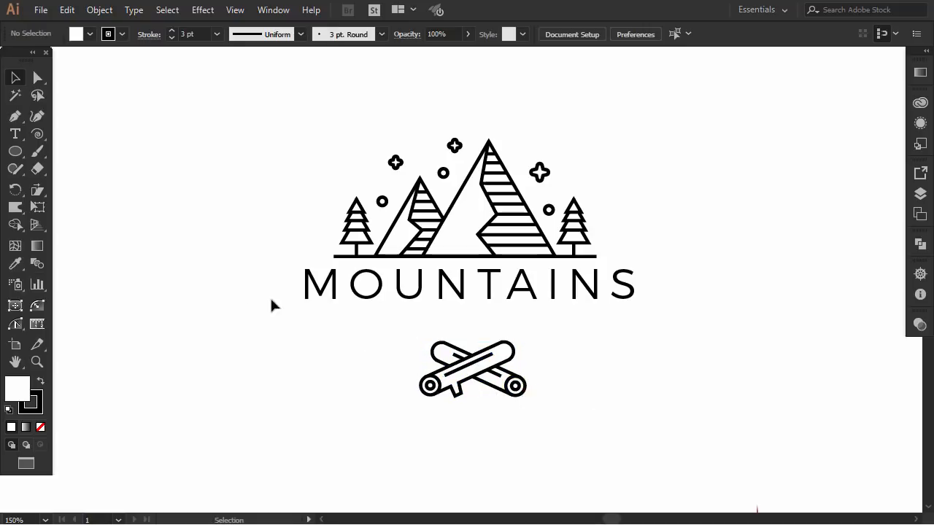
left_click(37, 151)
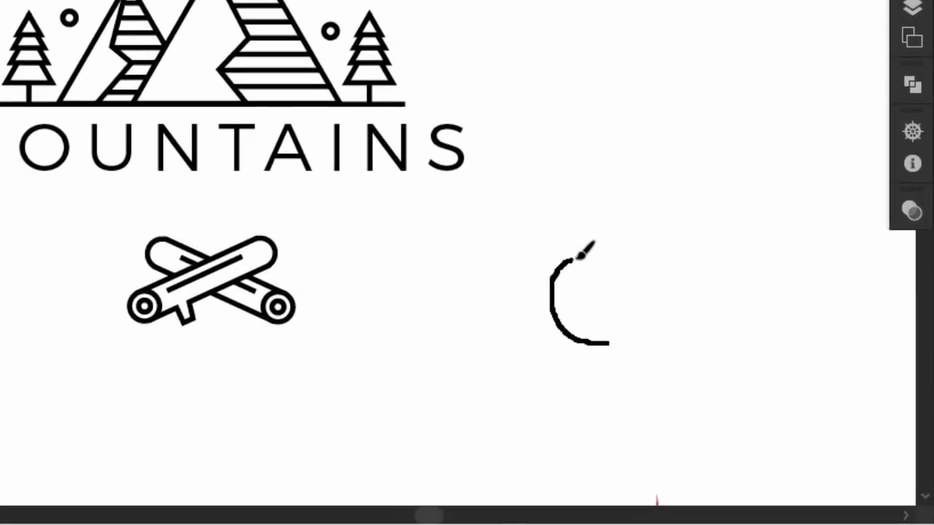
Paint a swirling flame stroke that curls inward and ends in a pointed tip
left_click_drag(580, 255, 606, 262)
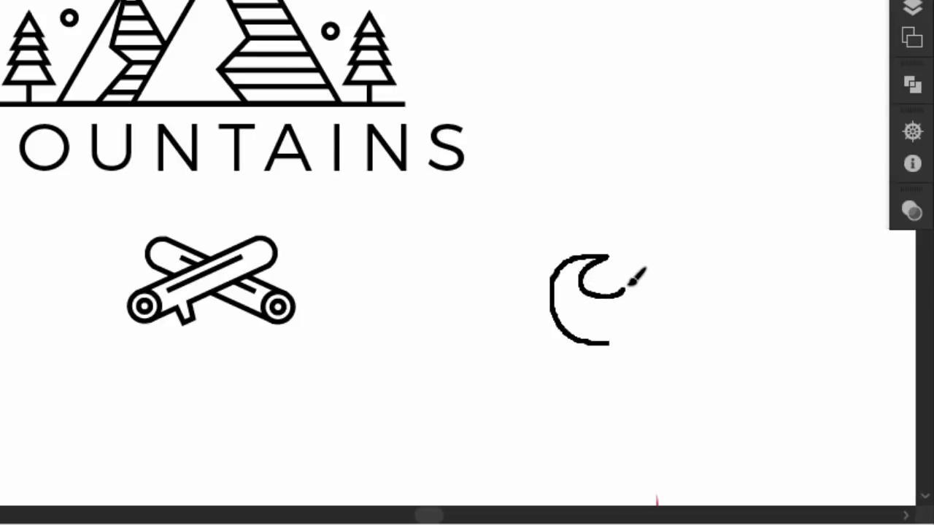
left_click_drag(627, 277, 598, 204)
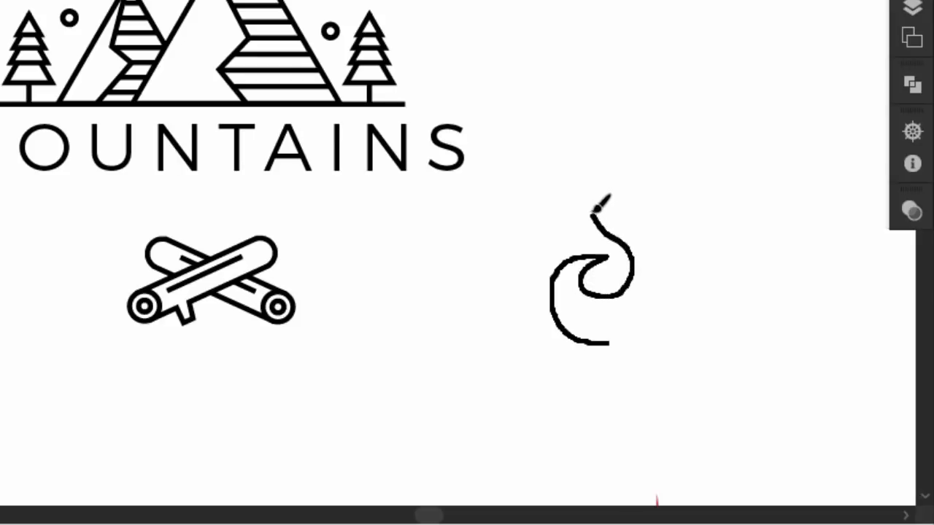
left_click_drag(602, 212, 590, 186)
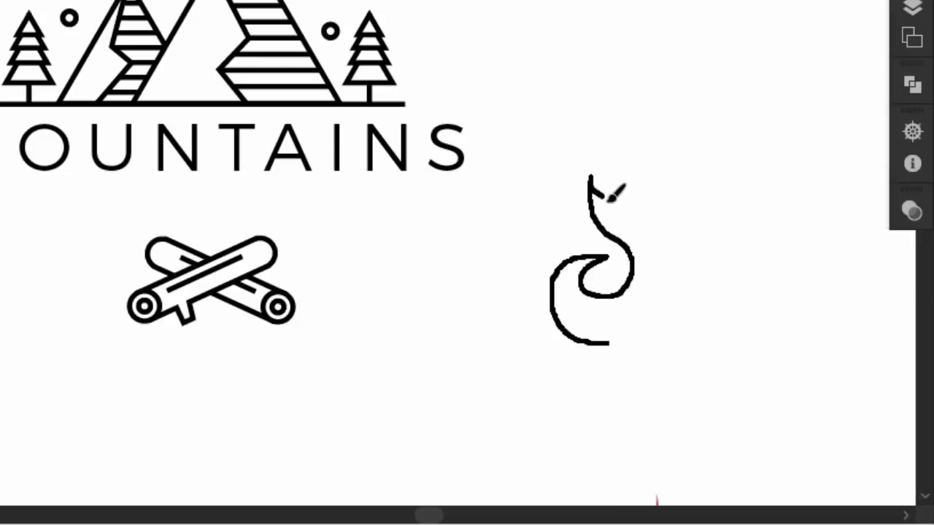
left_click_drag(609, 186, 682, 292)
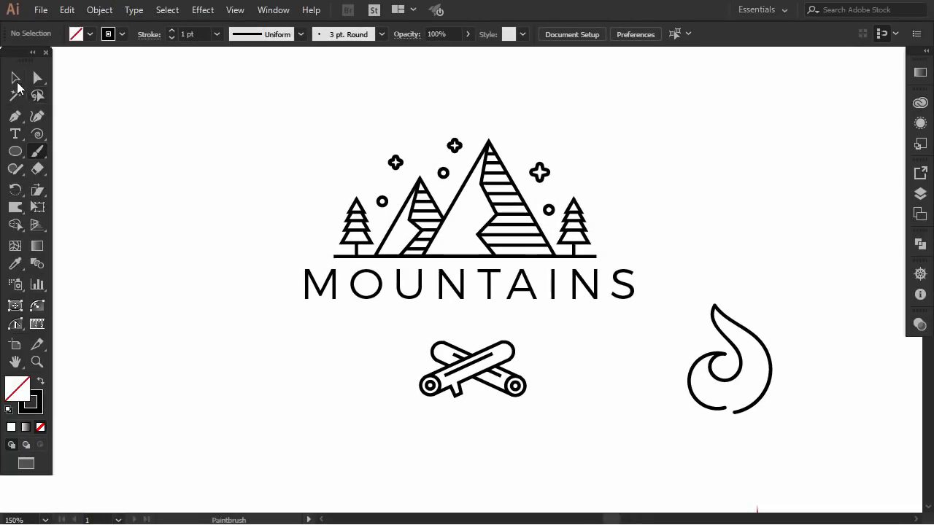
Nudge the crossed logs down and place the flame on top of them
left_click(15, 78)
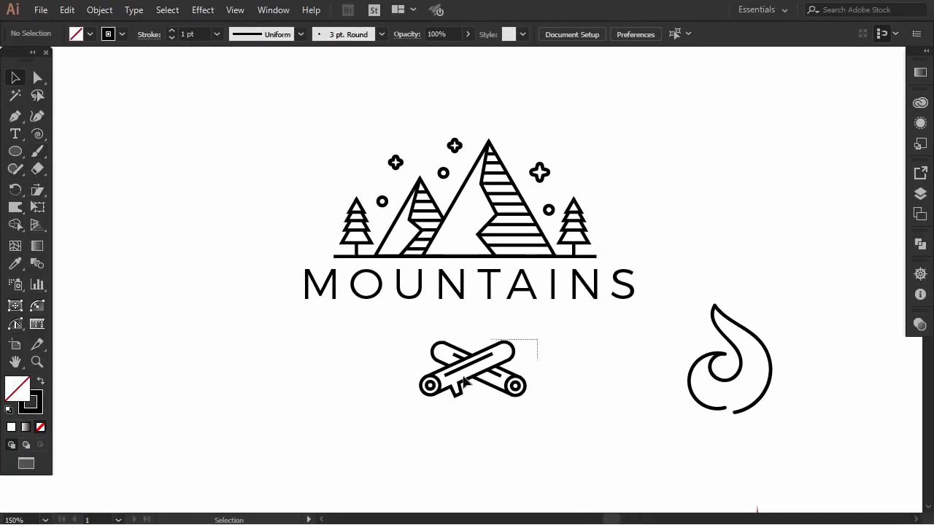
left_click_drag(466, 368, 466, 379)
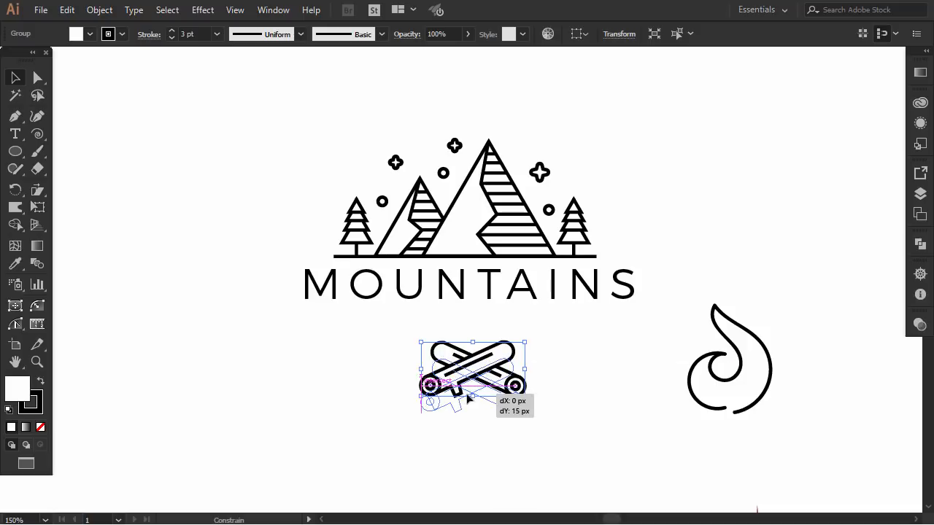
left_click_drag(472, 377, 472, 388)
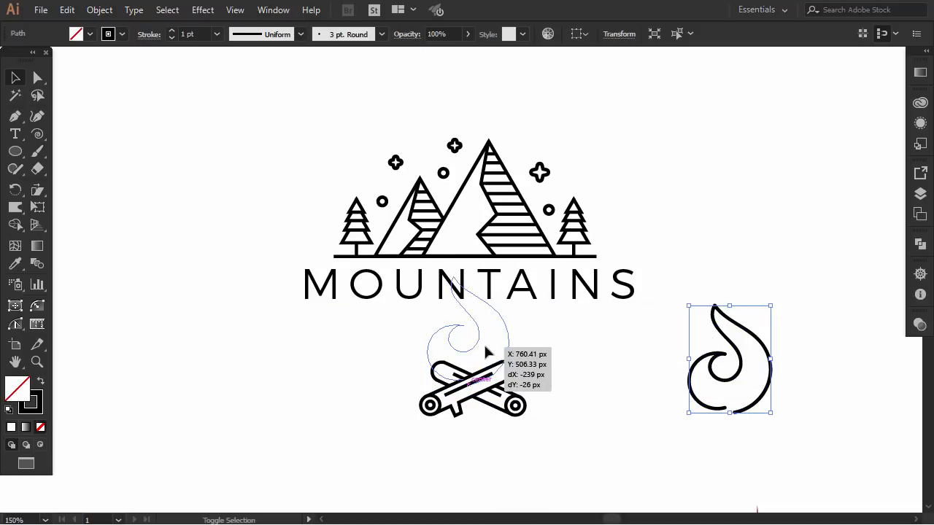
left_click_drag(728, 358, 467, 332)
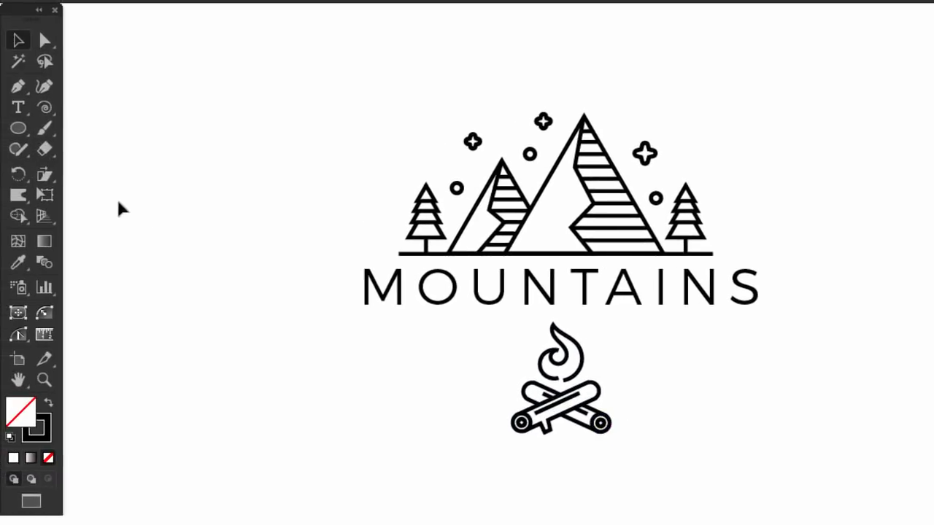
Draw the axe head rectangle and carve a curved cutting edge using a circle
left_click_drag(153, 153, 646, 153)
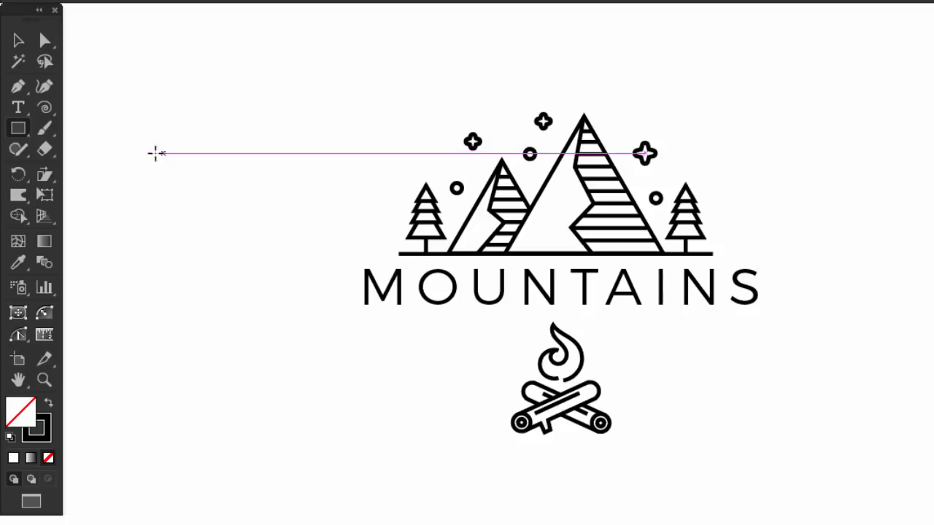
left_click_drag(153, 151, 248, 202)
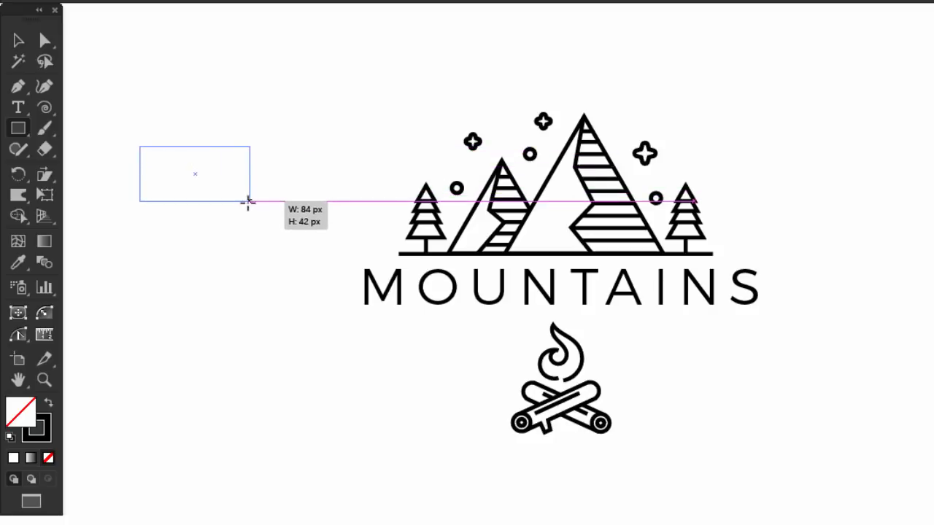
left_click_drag(250, 202, 243, 200)
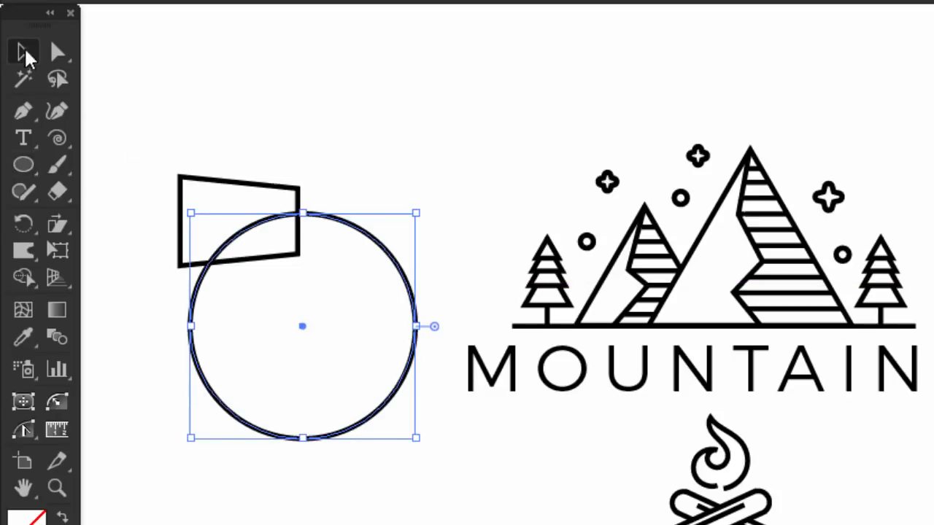
left_click_drag(302, 326, 300, 293)
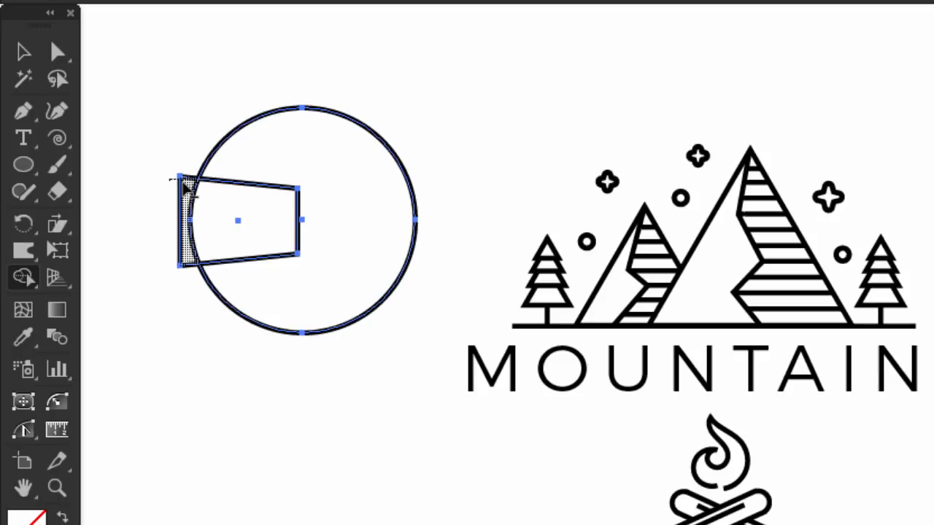
left_click(23, 51)
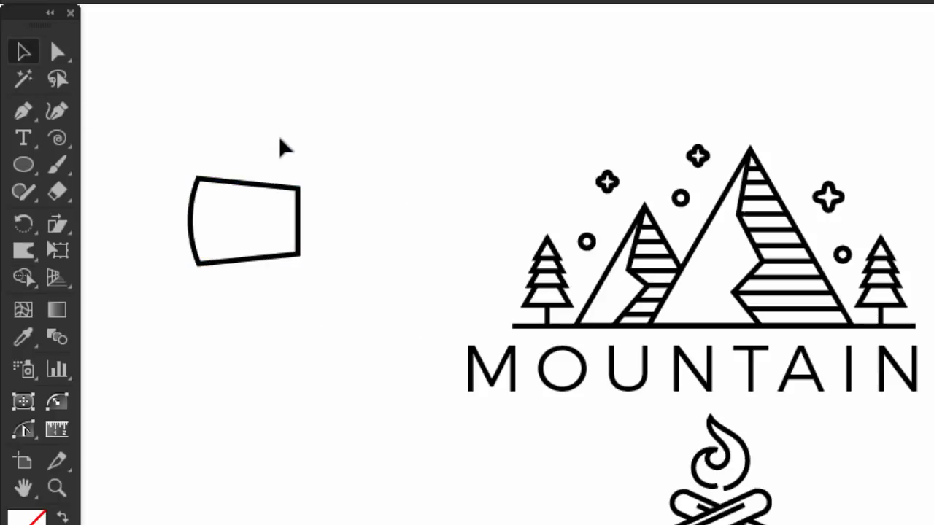
mouse_move(23, 164)
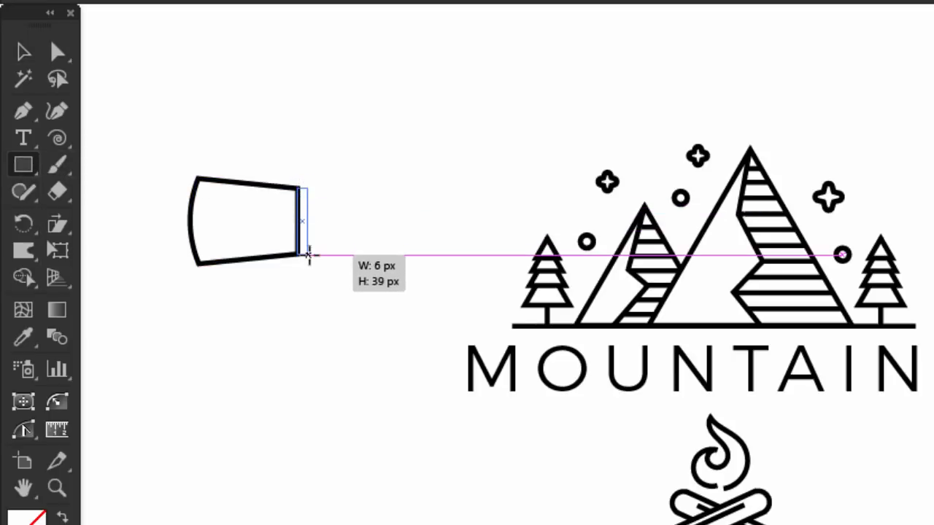
Add a small back rectangle and unite it with the axe head in Pathfinder
left_click_drag(304, 254, 323, 257)
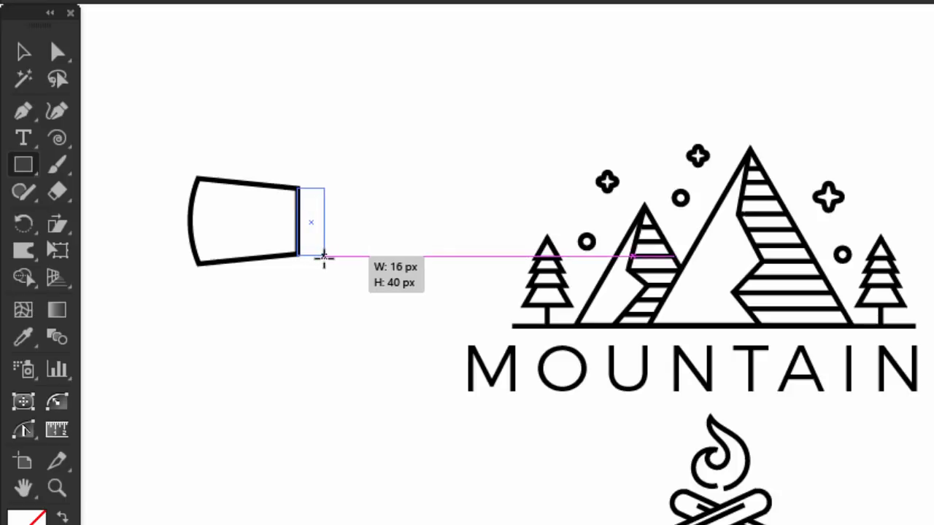
left_click_drag(323, 257, 330, 256)
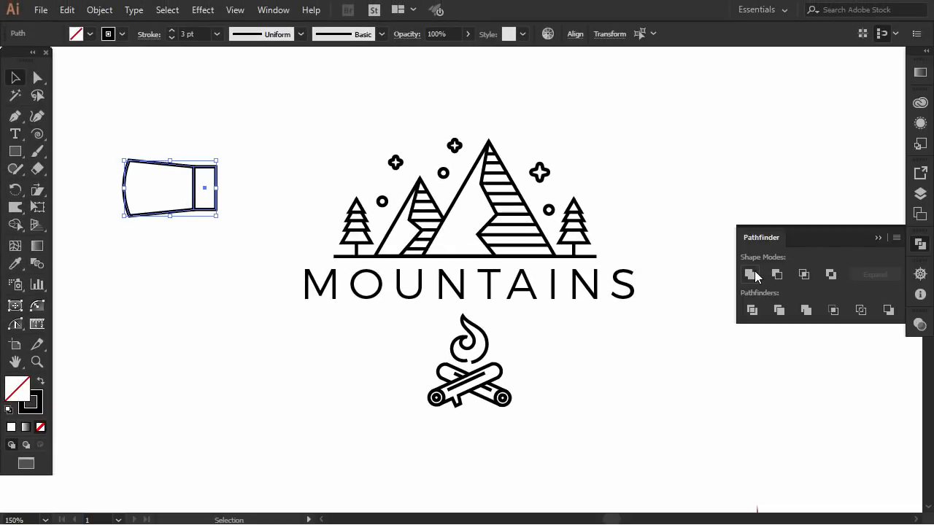
left_click(748, 274)
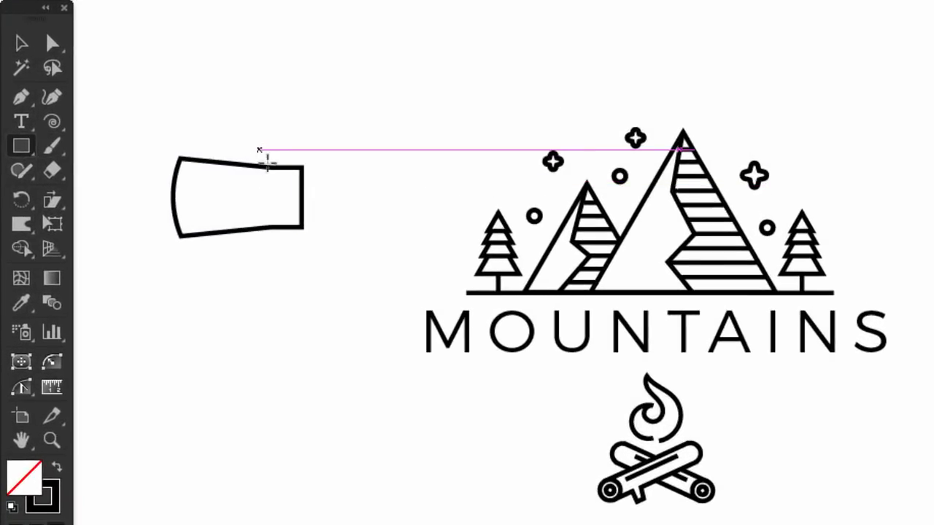
Draw a tall thin handle through the axe head and a small round dot on the head
left_click_drag(264, 153, 276, 366)
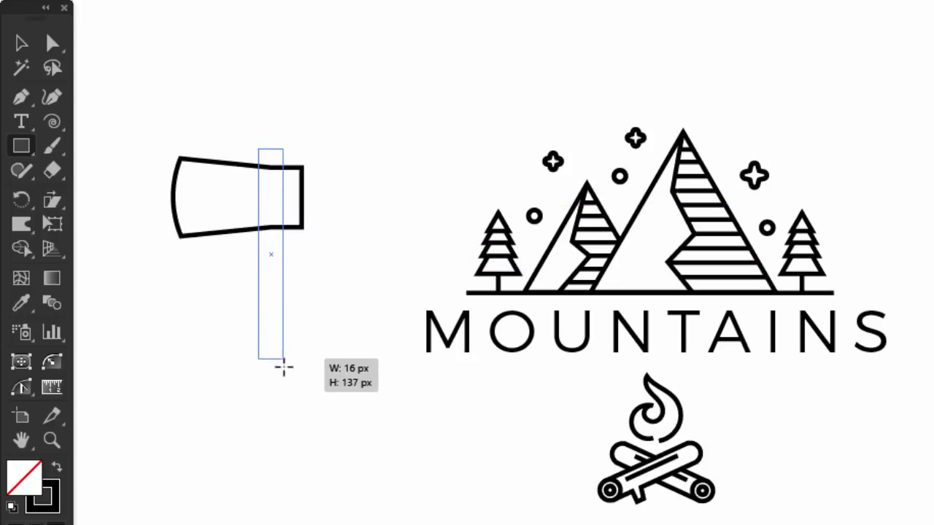
left_click_drag(282, 365, 283, 424)
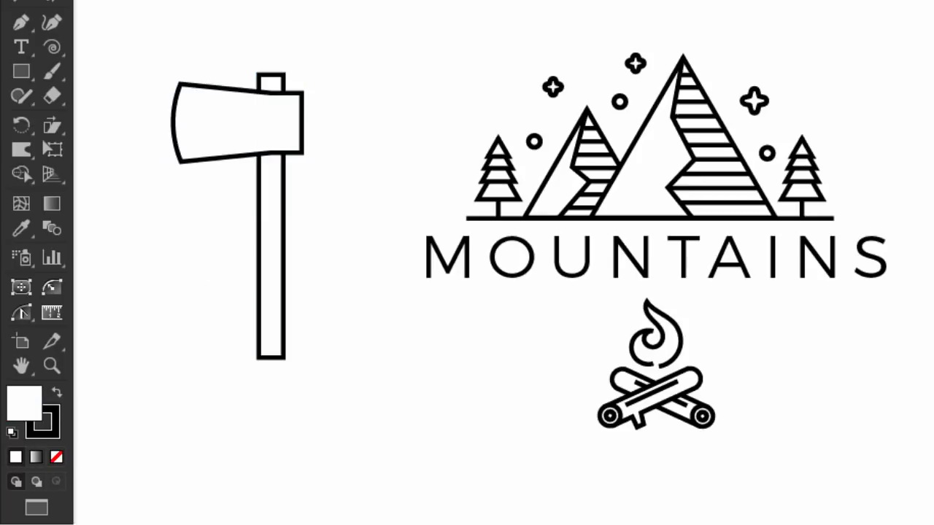
mouse_move(386, 88)
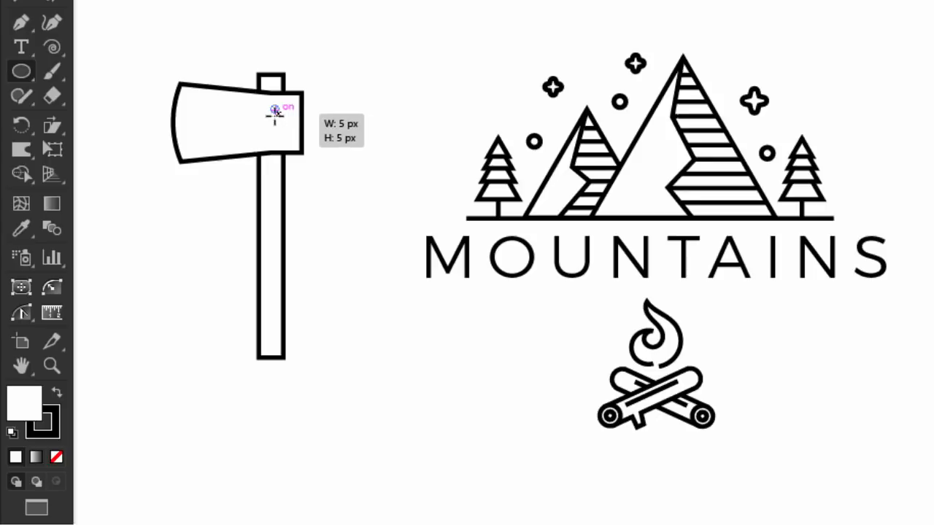
left_click(272, 106)
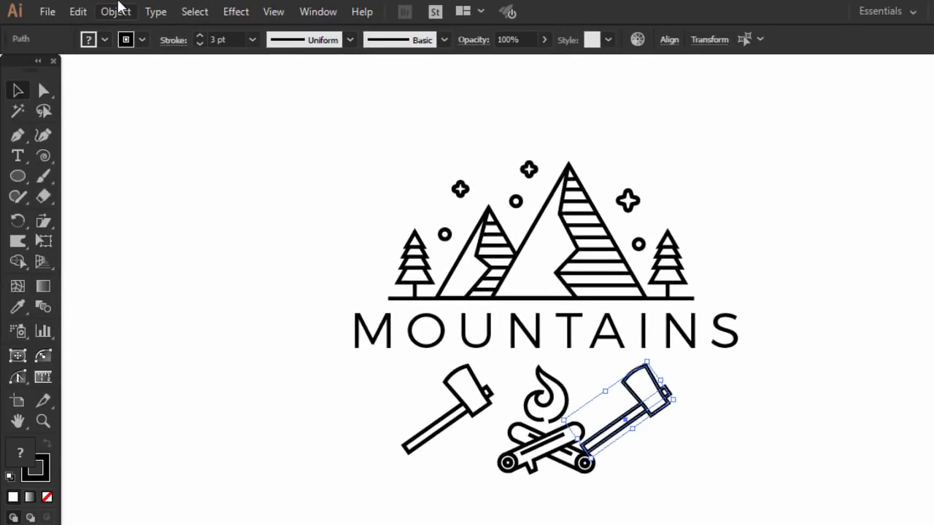
Reflect the axe across a vertical axis as a copy for the opposite side
left_click(115, 11)
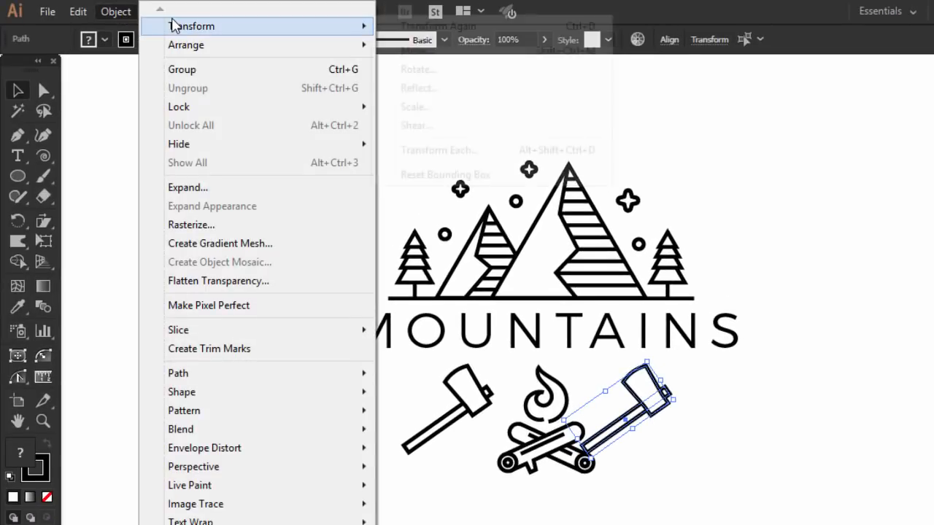
left_click(419, 88)
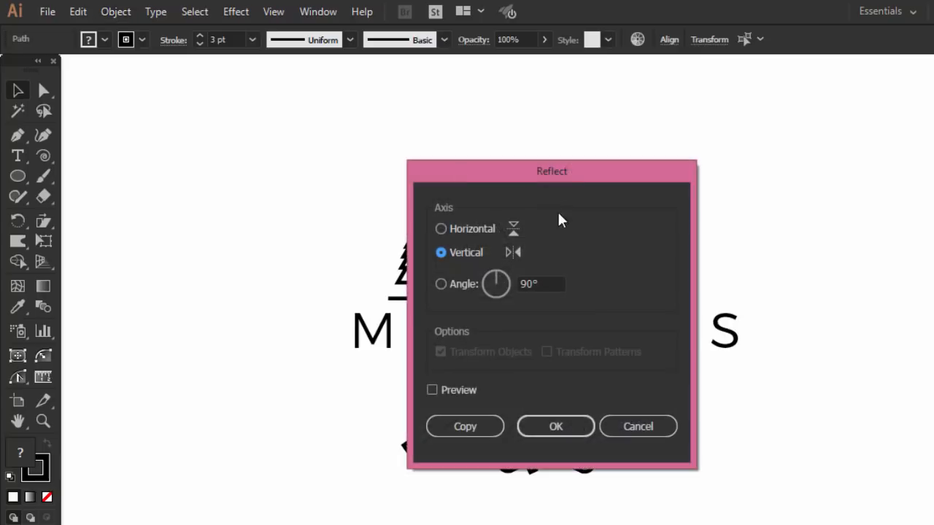
left_click(555, 426)
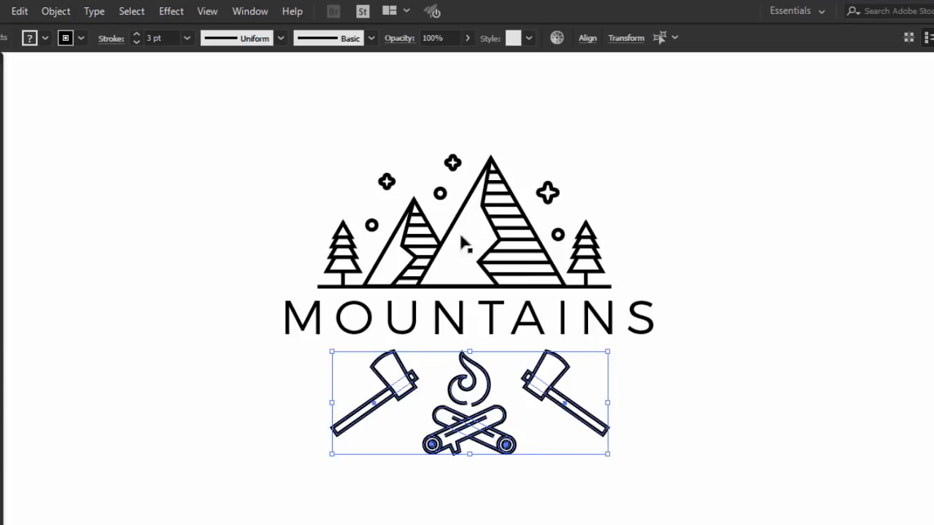
Horizontally centre the axes and campfire, then bring the axes closer to the fire
left_click(587, 38)
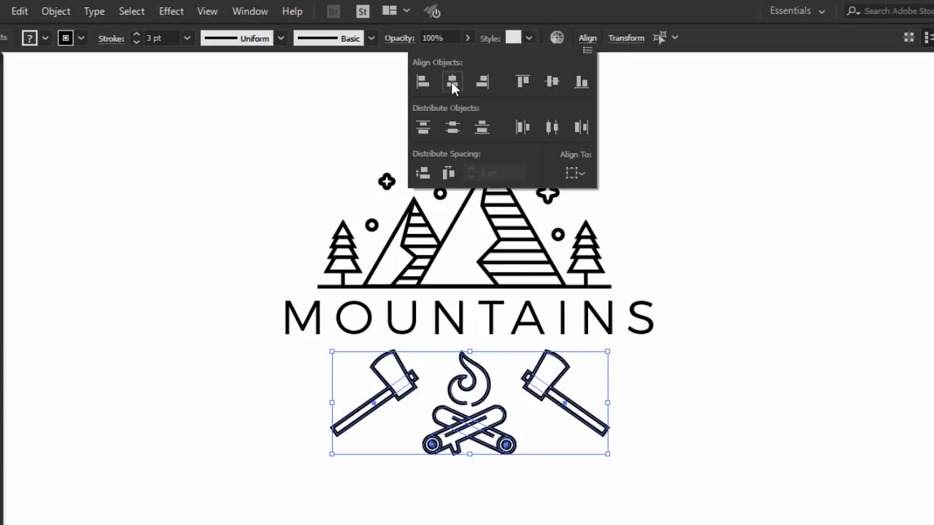
left_click(678, 374)
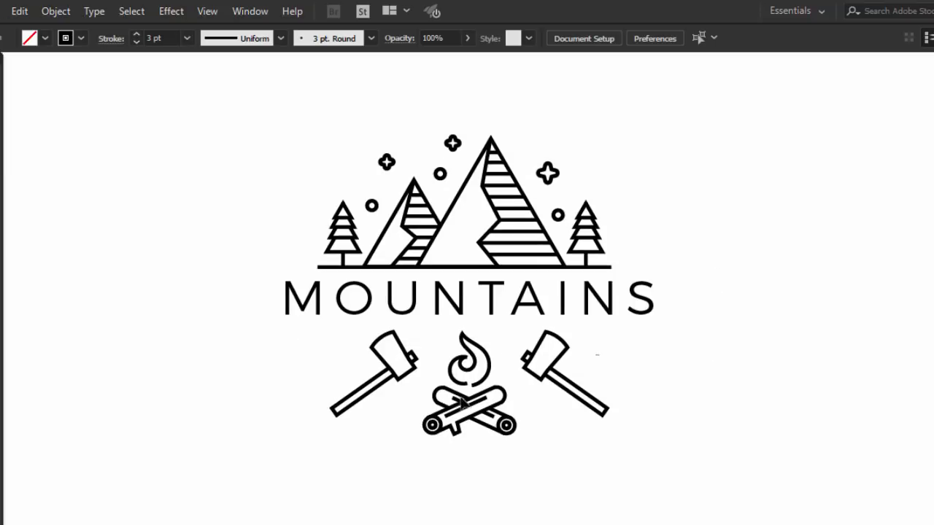
left_click(467, 386)
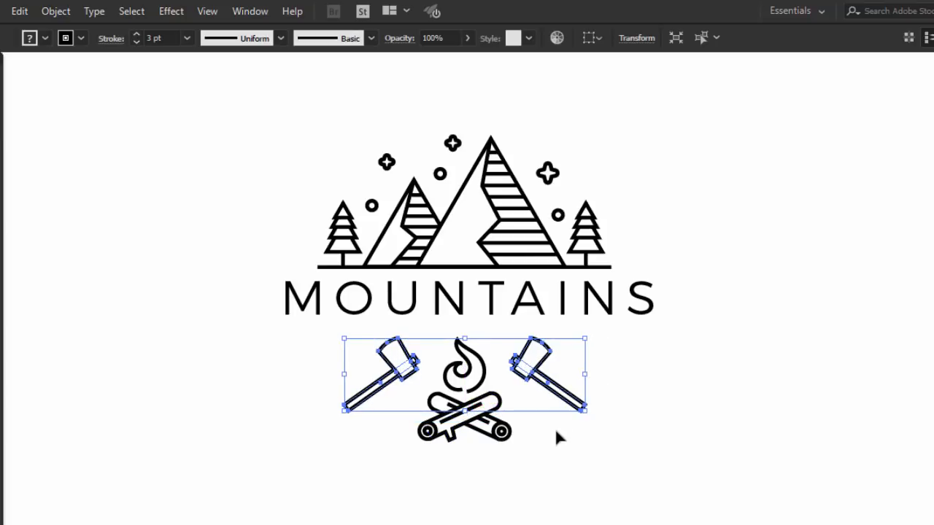
left_click(557, 476)
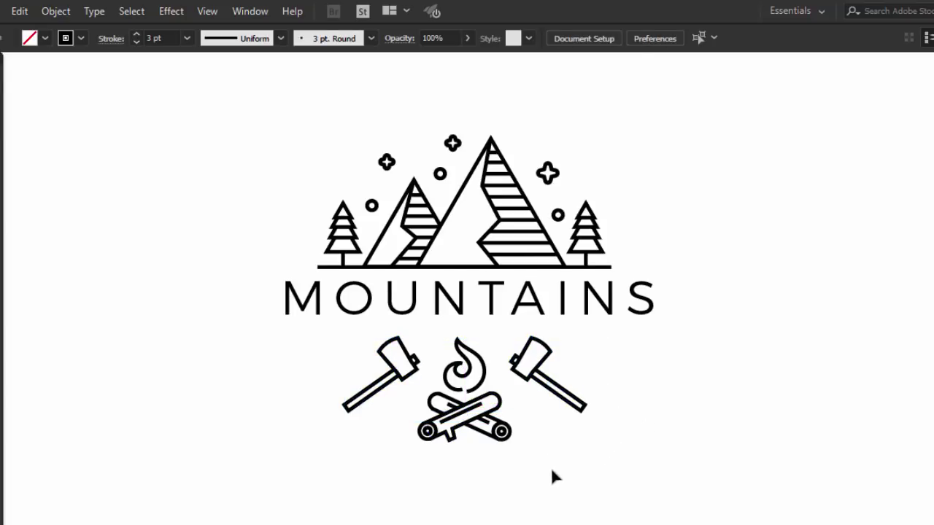
left_click(586, 37)
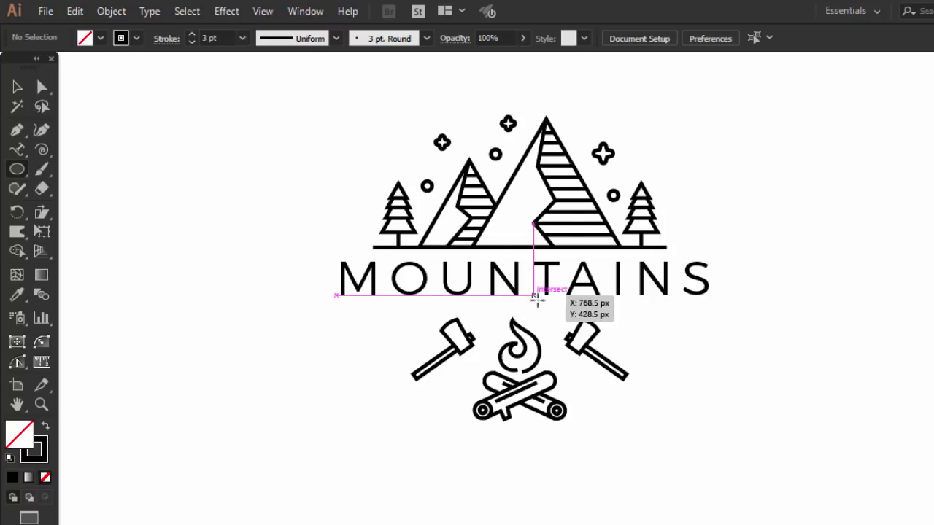
Alt+Shift-drag a circle from the artwork's centre enclosing the whole badge
left_click_drag(532, 295, 685, 372)
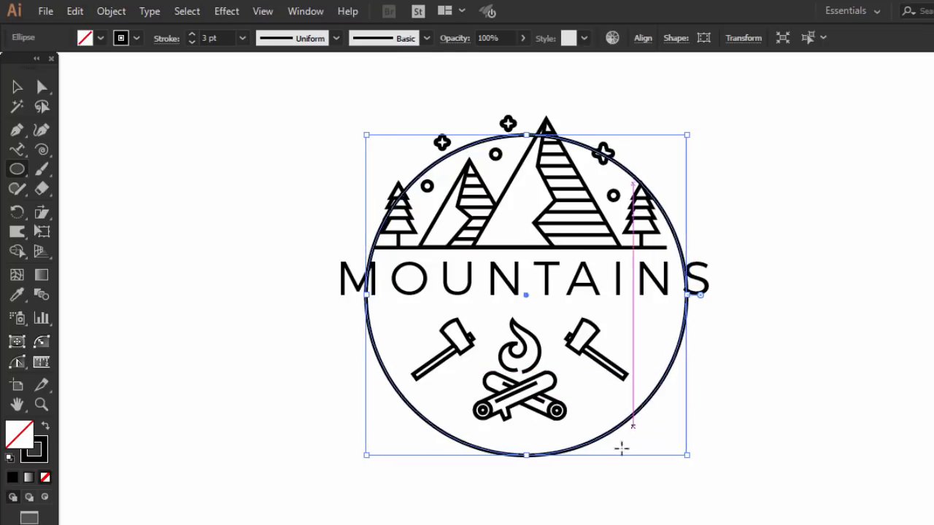
left_click(18, 107)
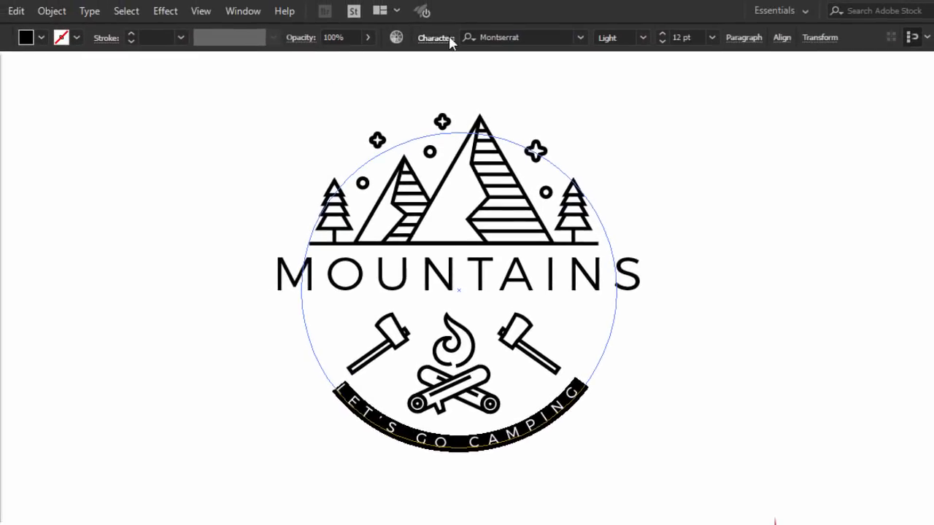
Increase the slogan's font size in the Character panel
left_click(435, 37)
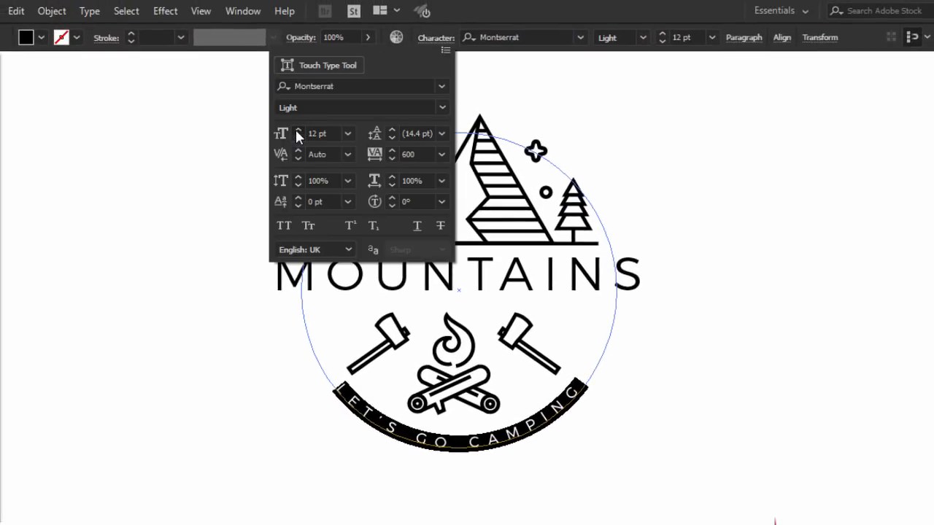
left_click(298, 130)
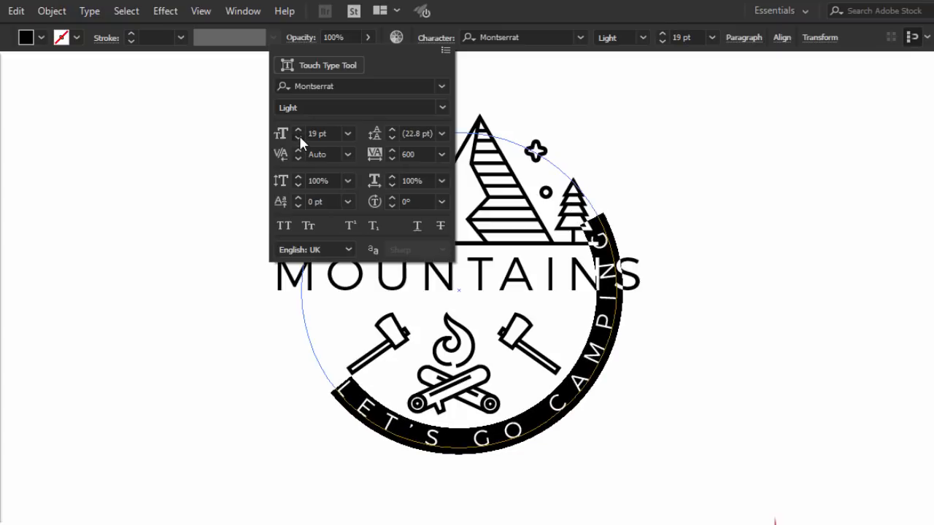
left_click(297, 137)
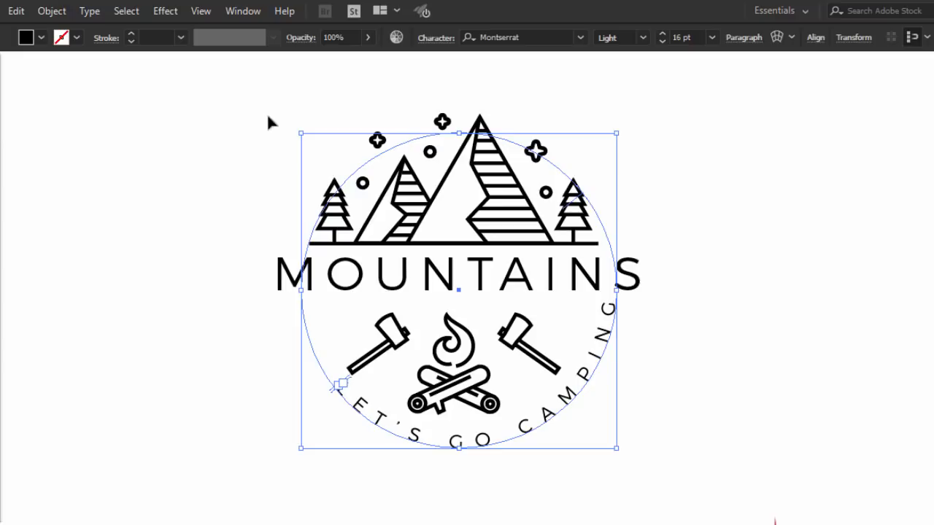
Rotate and slightly enlarge the curved slogan until it centres along the bottom
left_click_drag(299, 135, 335, 93)
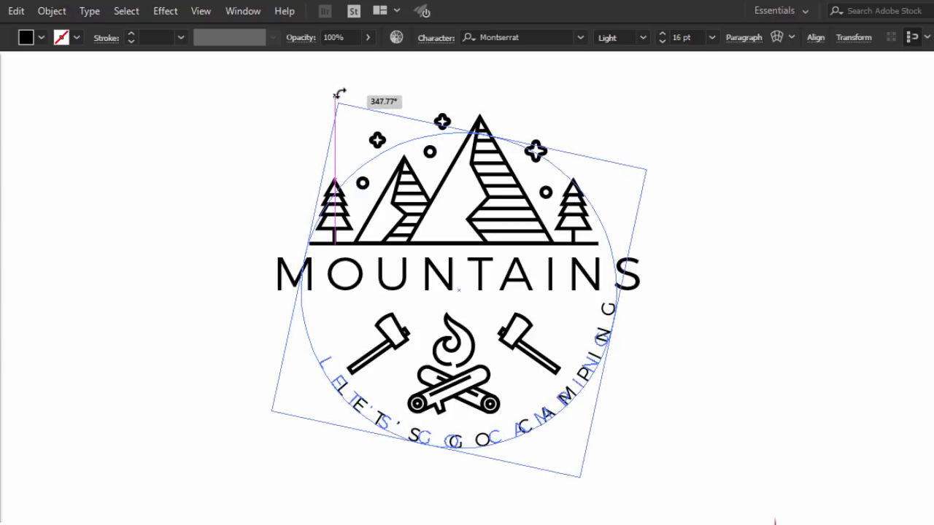
left_click_drag(337, 93, 356, 95)
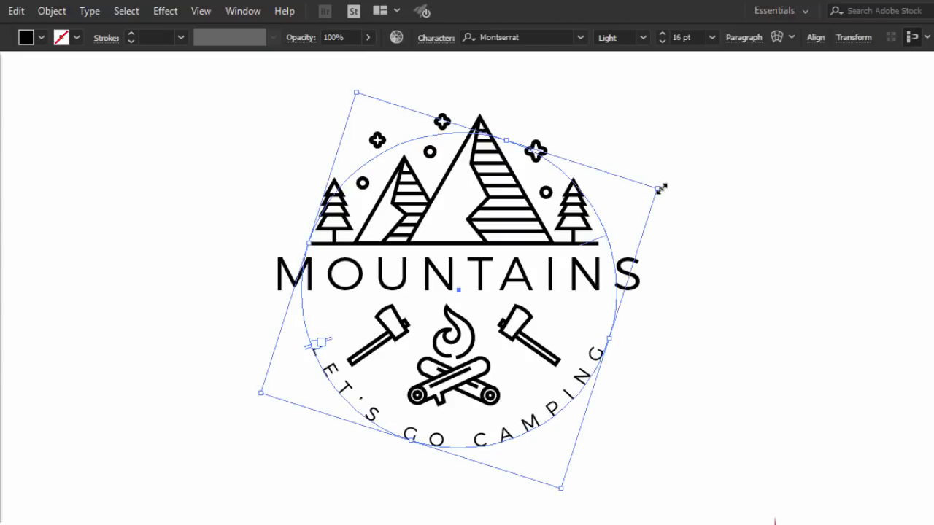
left_click_drag(660, 188, 669, 183)
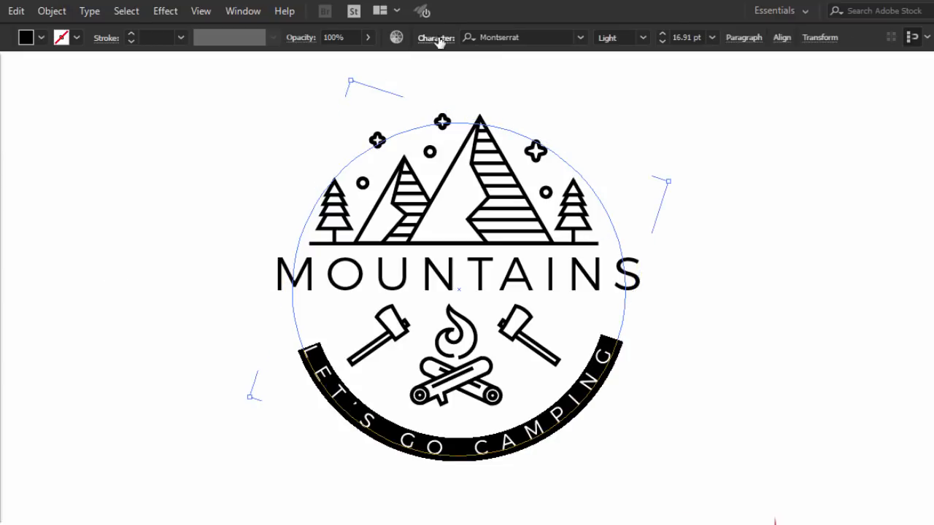
left_click(436, 37)
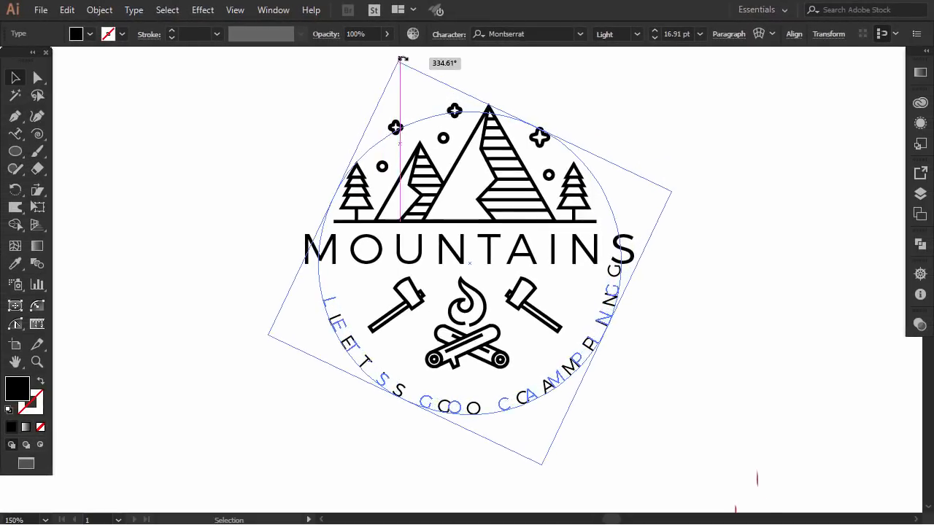
left_click_drag(402, 58, 384, 83)
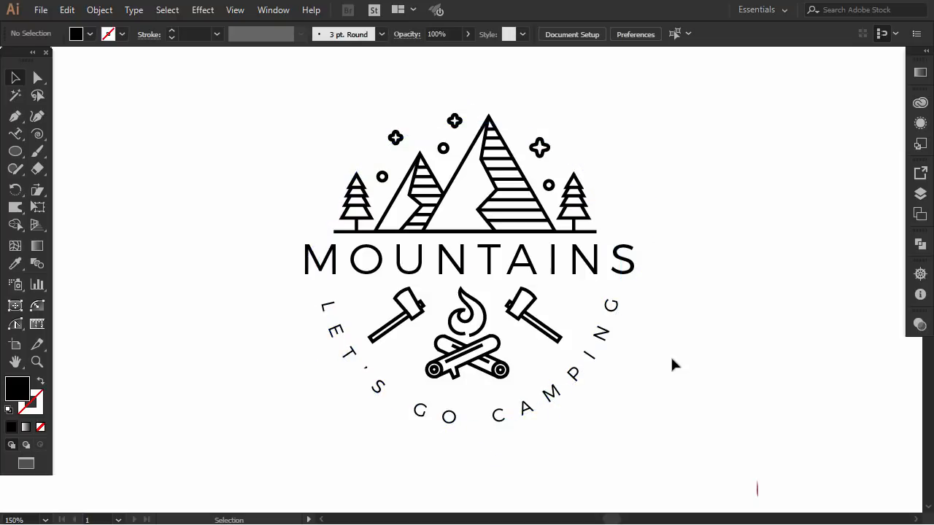
mouse_move(654, 235)
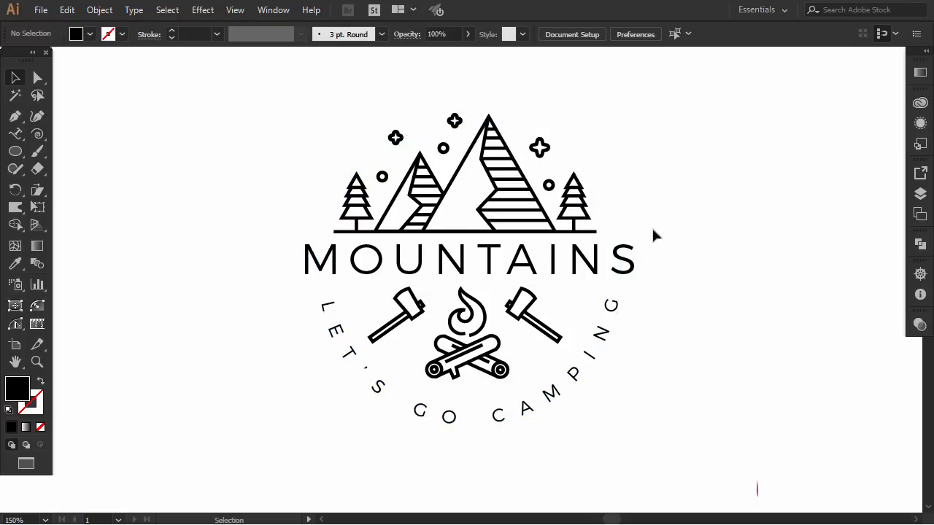
mouse_move(16, 134)
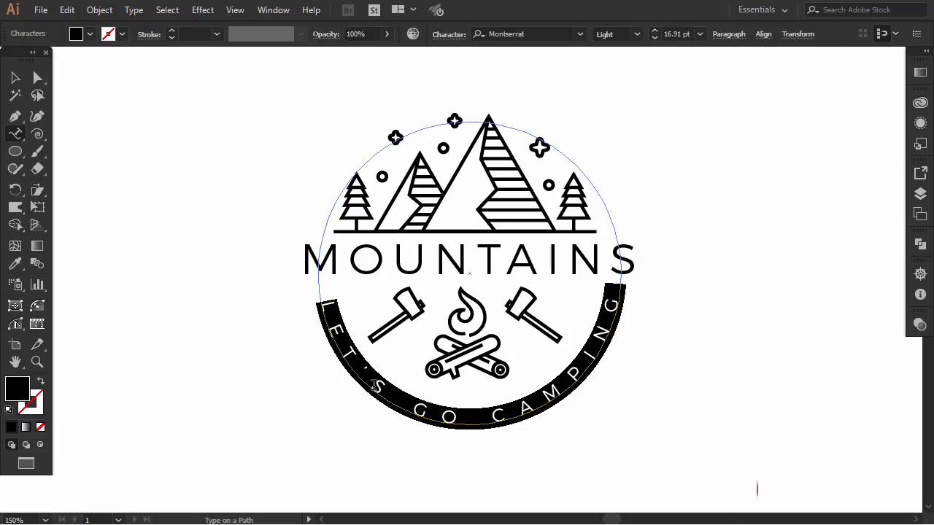
Change the slogan's font weight from Light to SemiBold, then deselect to review
left_click(636, 34)
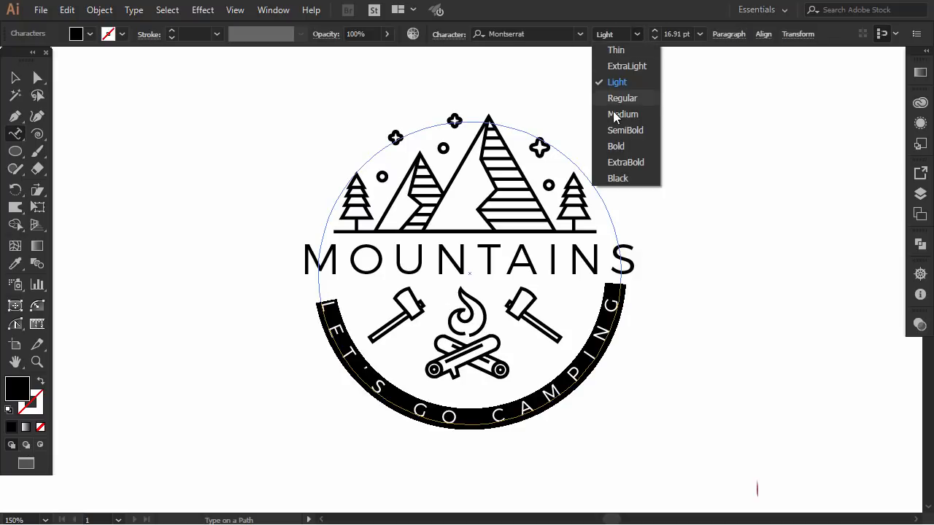
left_click(625, 130)
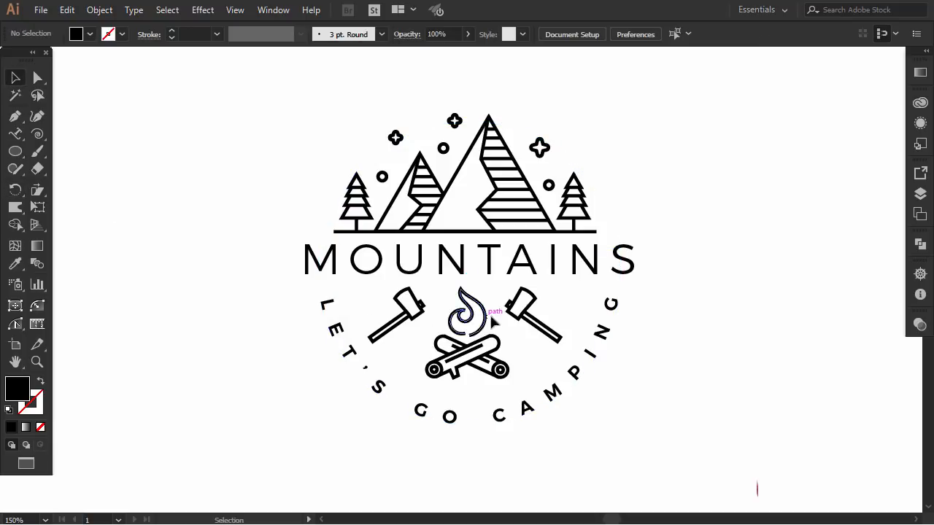
left_click(495, 321)
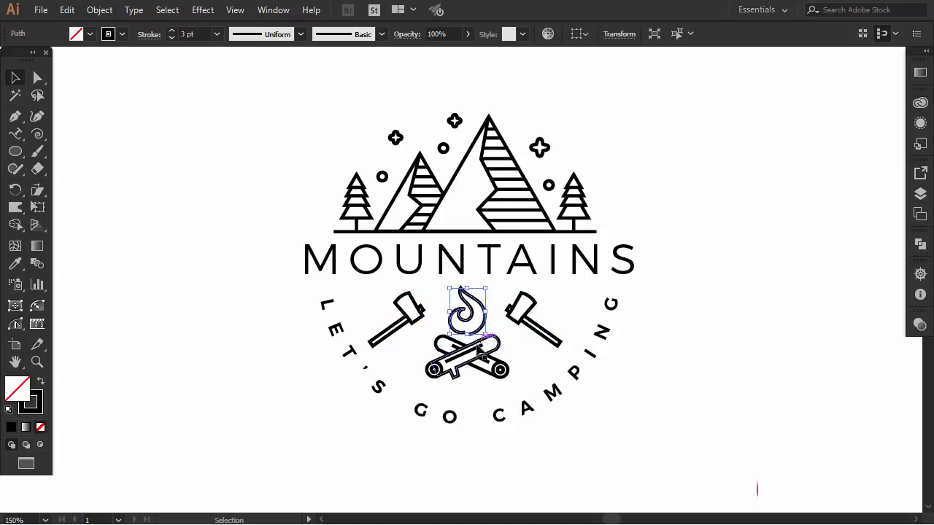
left_click(623, 376)
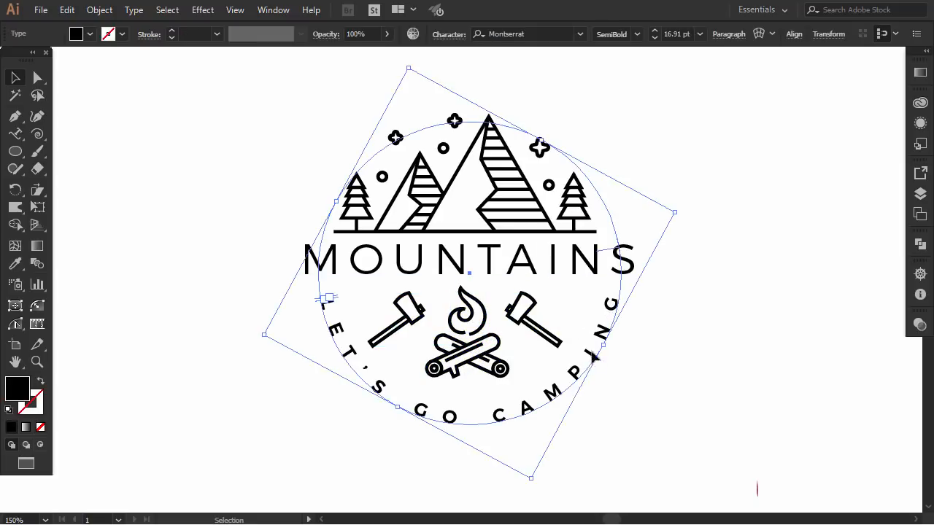
left_click(651, 396)
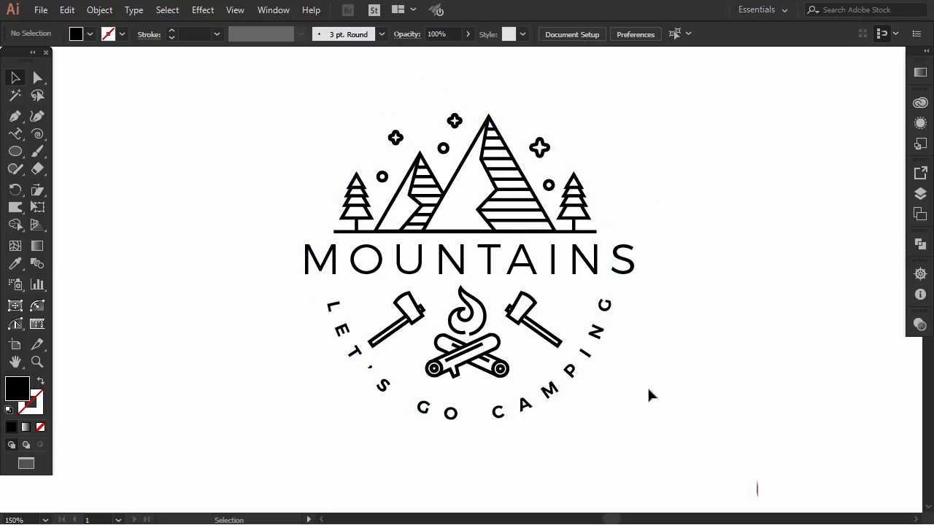
mouse_move(683, 354)
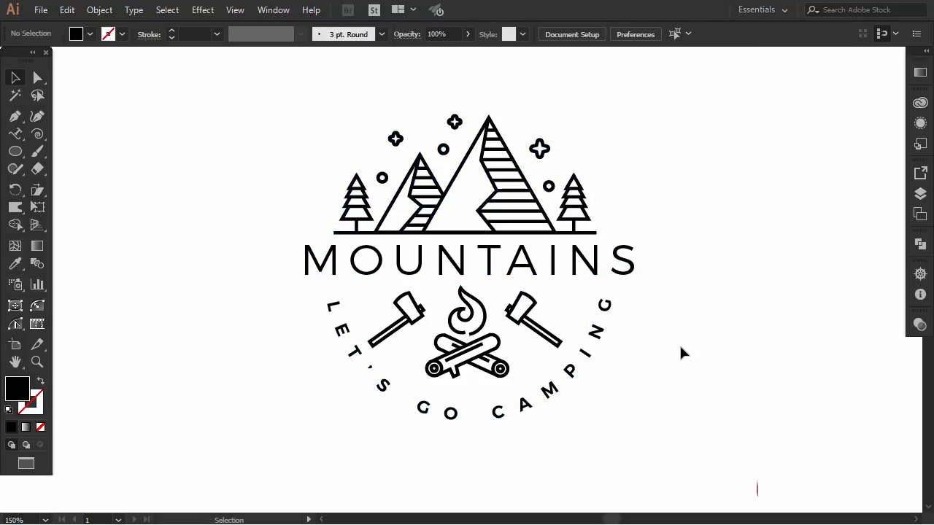